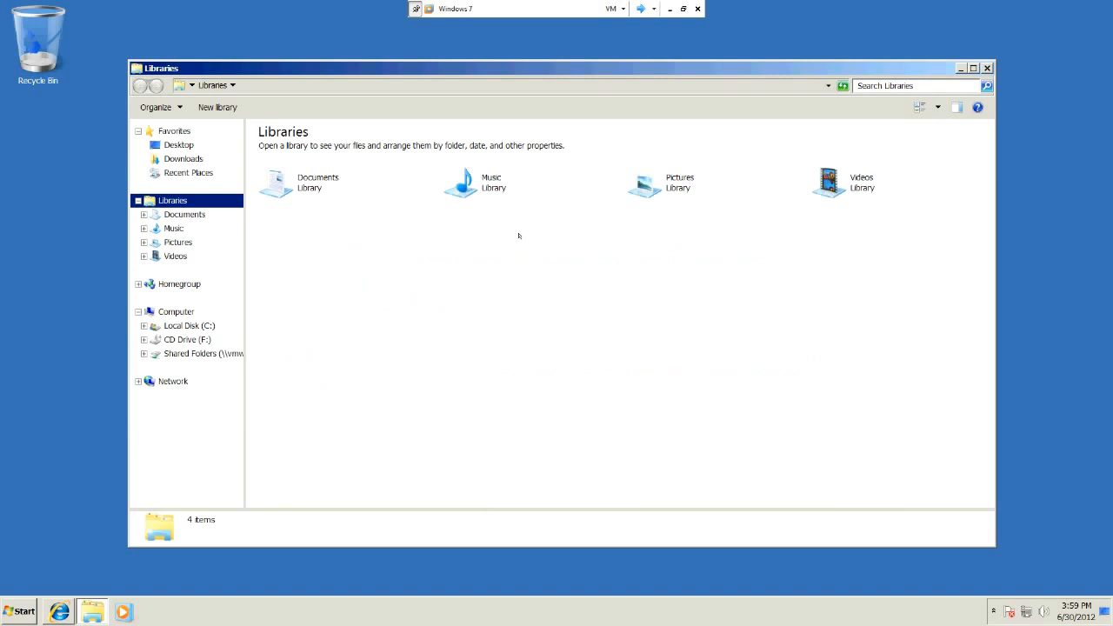
pyautogui.moveTo(952, 66)
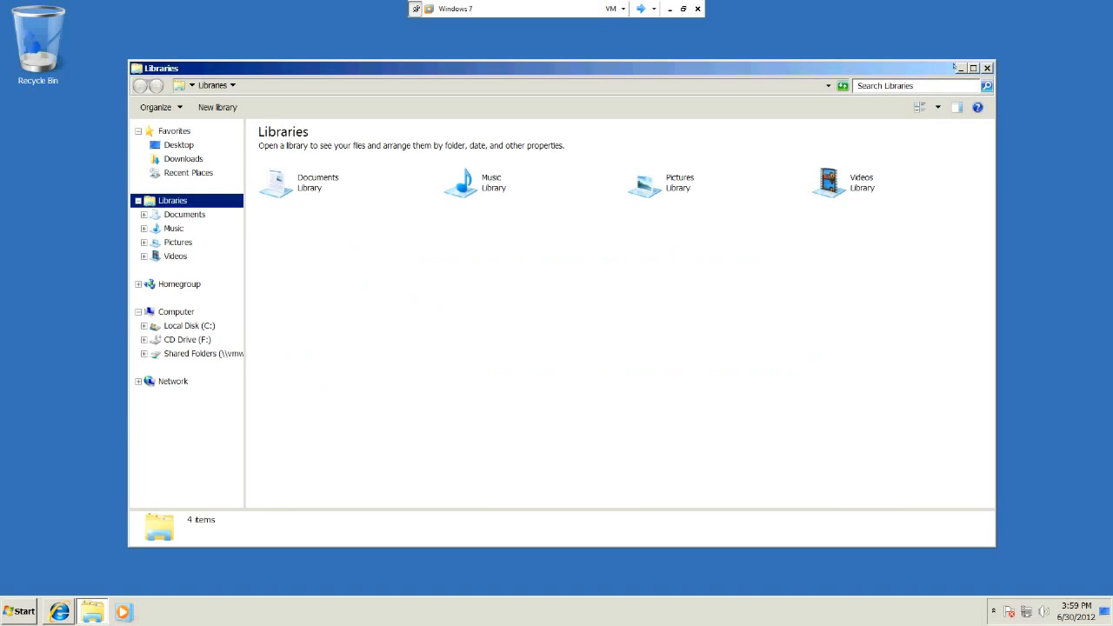
pyautogui.moveTo(958, 68)
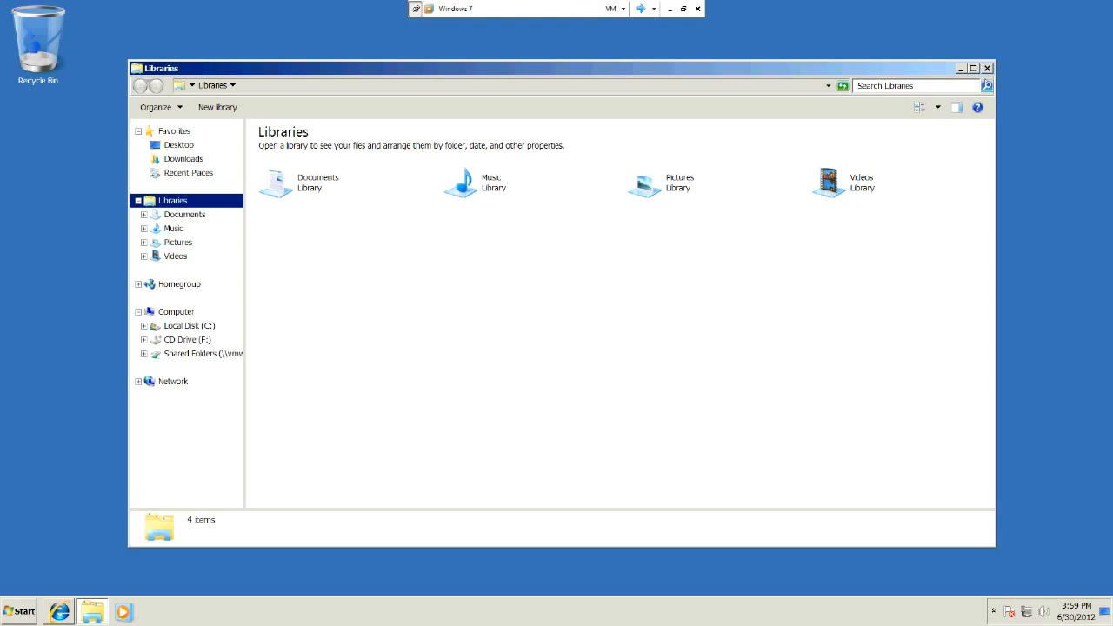
# - Close the Libraries Explorer window to show the empty desktop
pyautogui.click(987, 67)
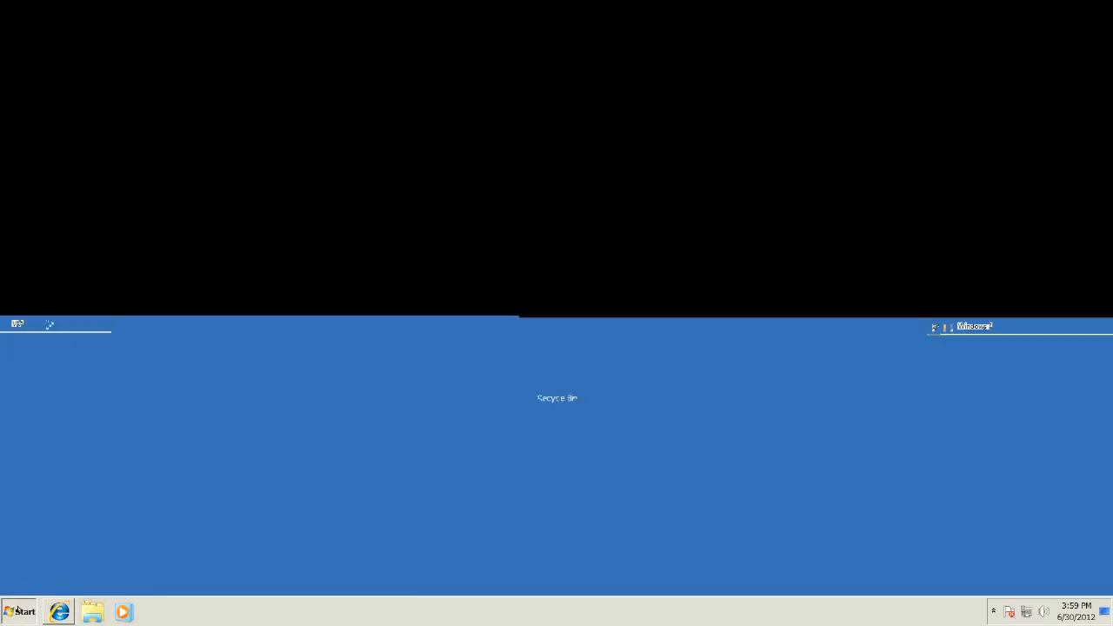
# - Open Computer Management from Control Panel's Administrative Tools
pyautogui.click(19, 612)
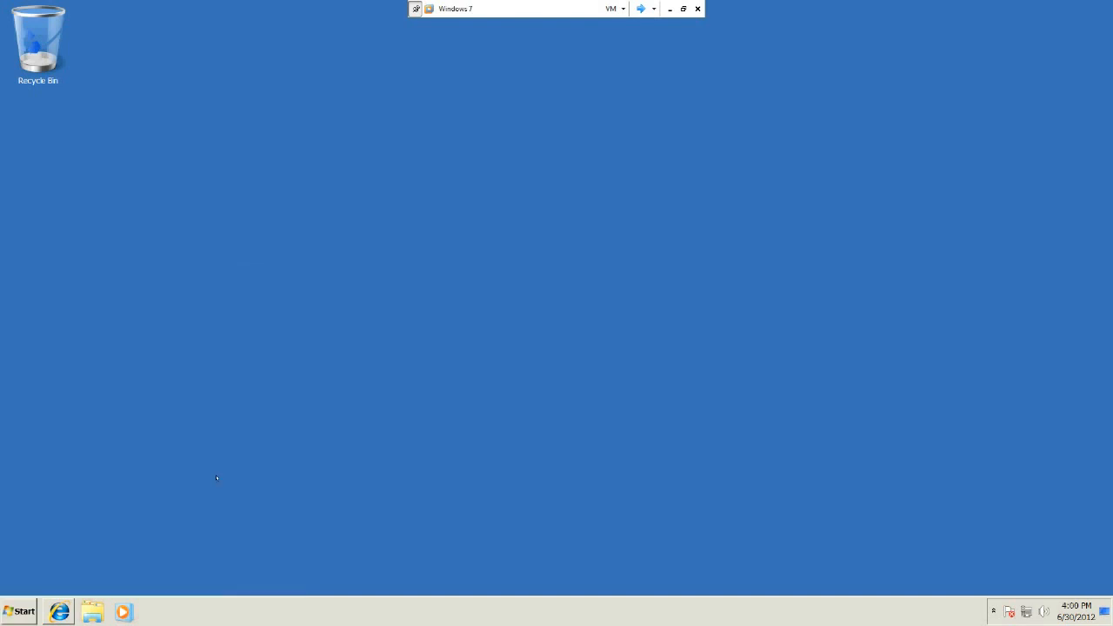
pyautogui.moveTo(445, 320)
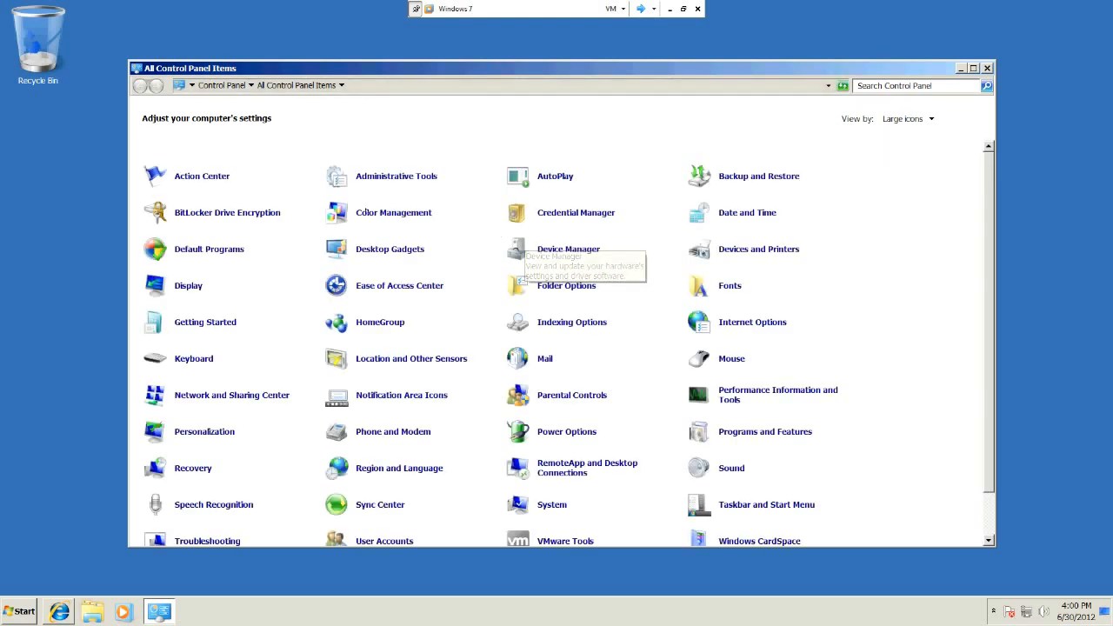
pyautogui.moveTo(396, 176)
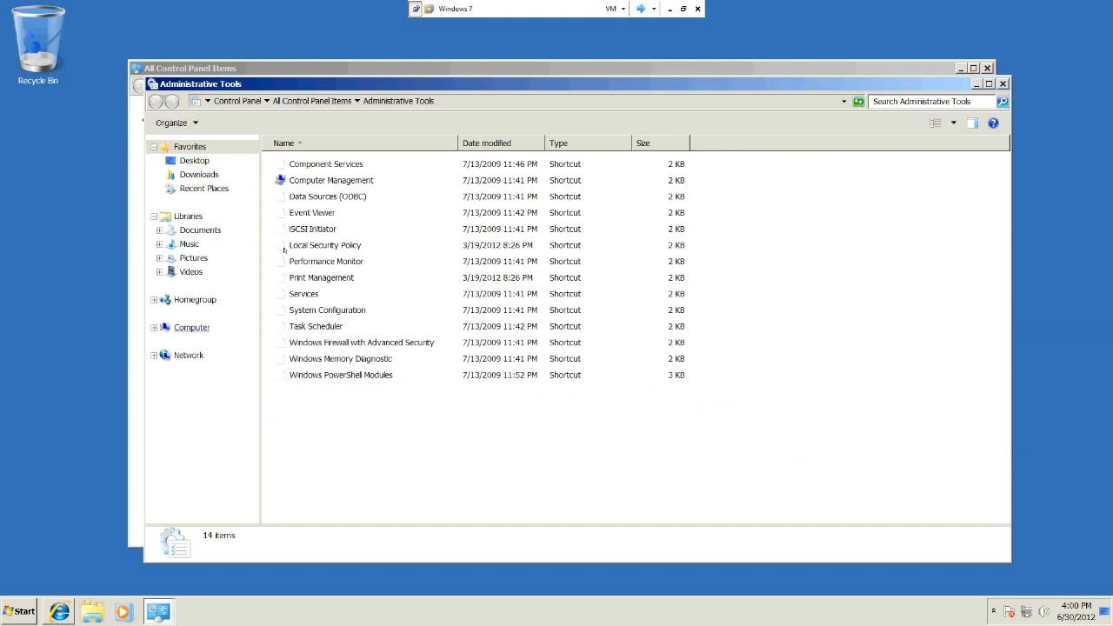
pyautogui.click(330, 179)
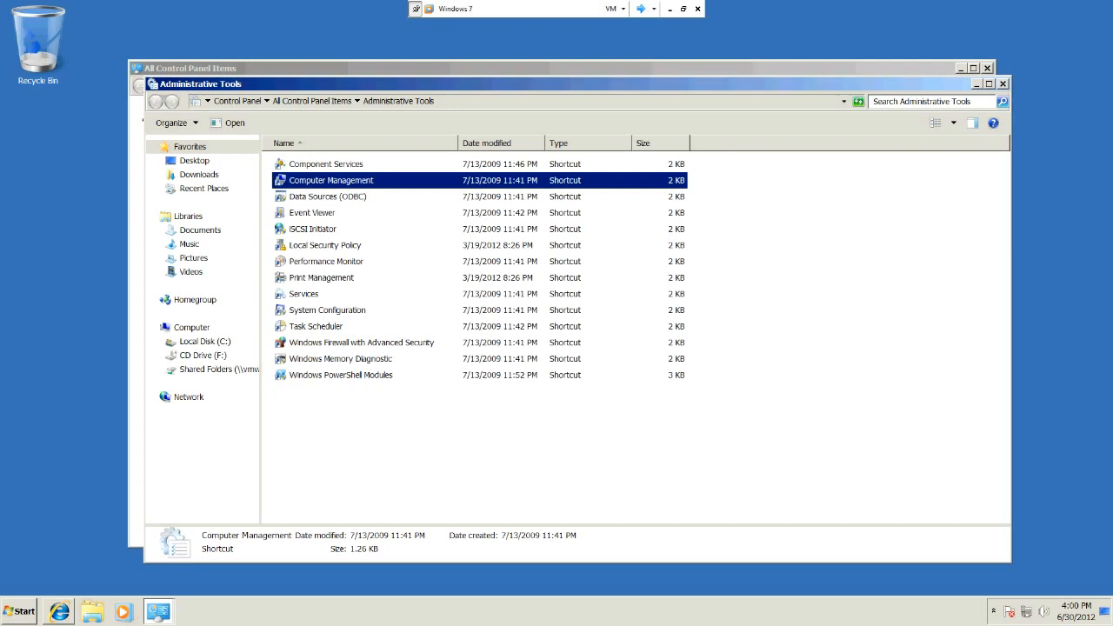
pyautogui.doubleClick(330, 179)
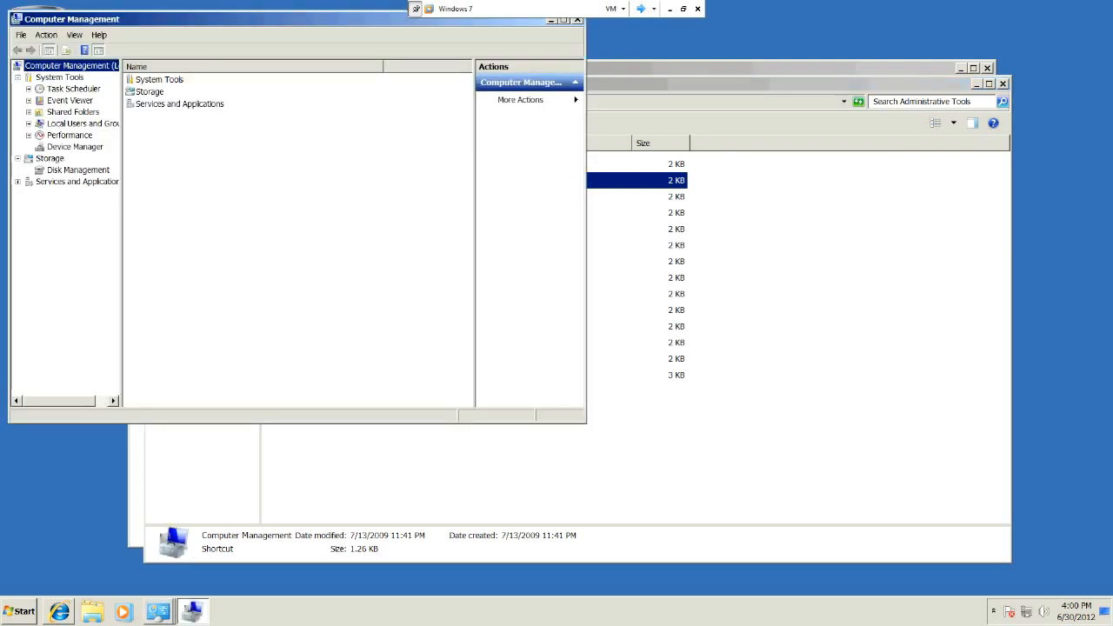
pyautogui.moveTo(56, 146)
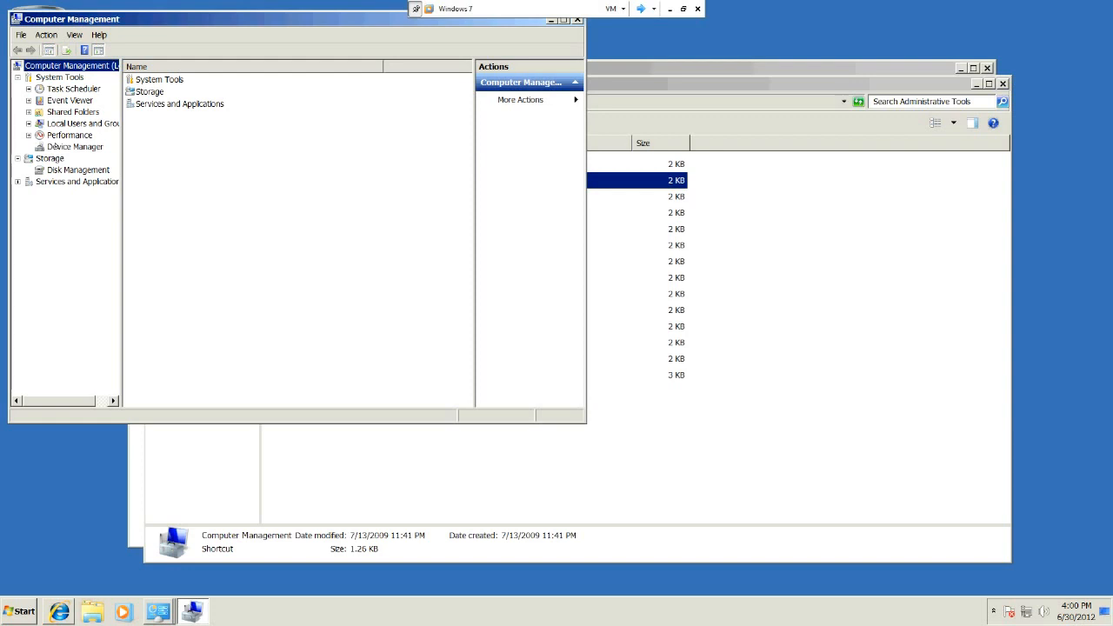
# - Shrink the C: volume by the suggested amount, leaving about 29 GB unallocated on Disk 0
pyautogui.click(77, 171)
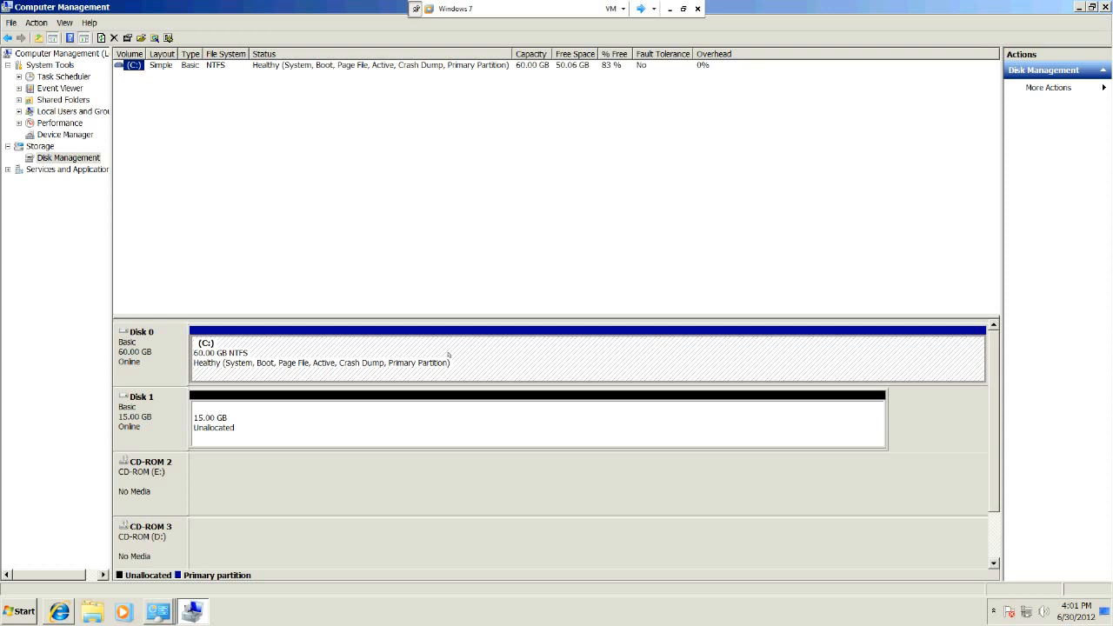
pyautogui.moveTo(438, 354)
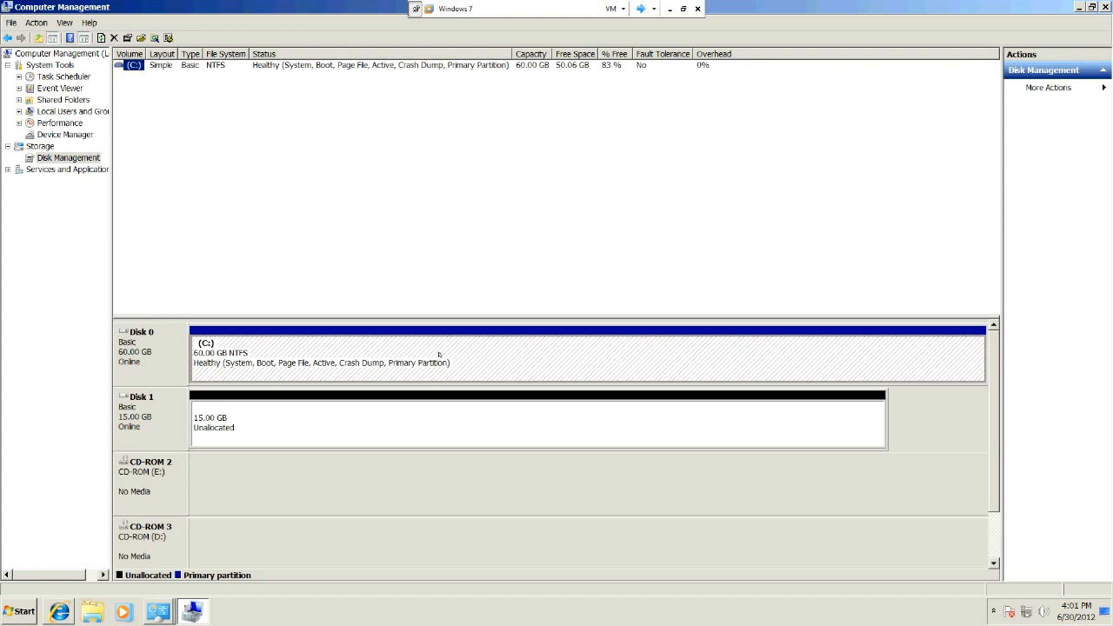
pyautogui.rightClick(438, 355)
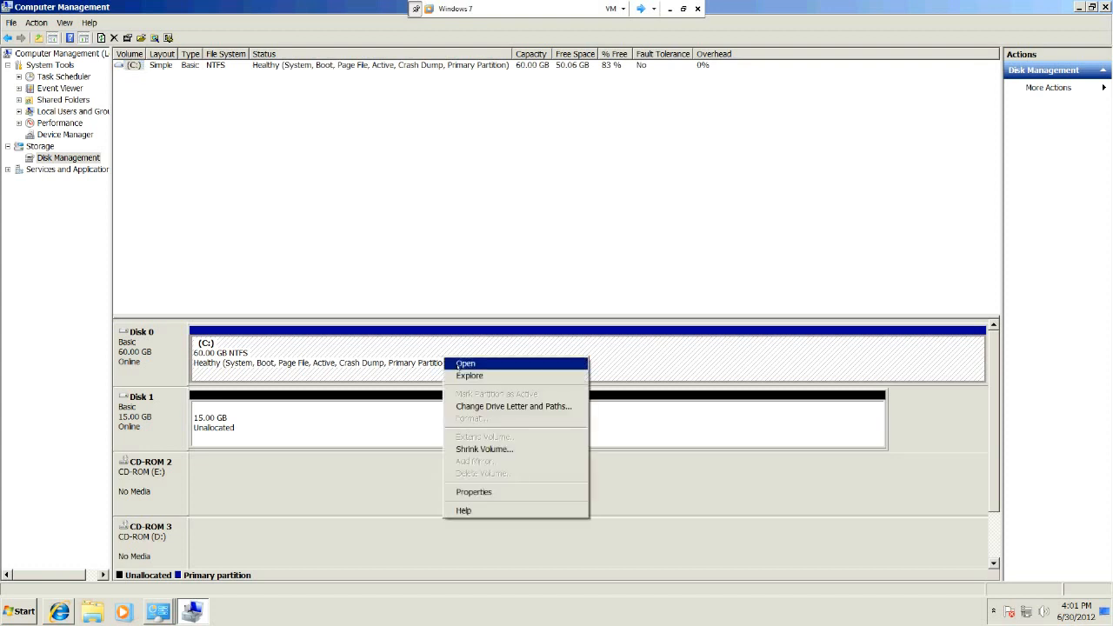
pyautogui.moveTo(483, 449)
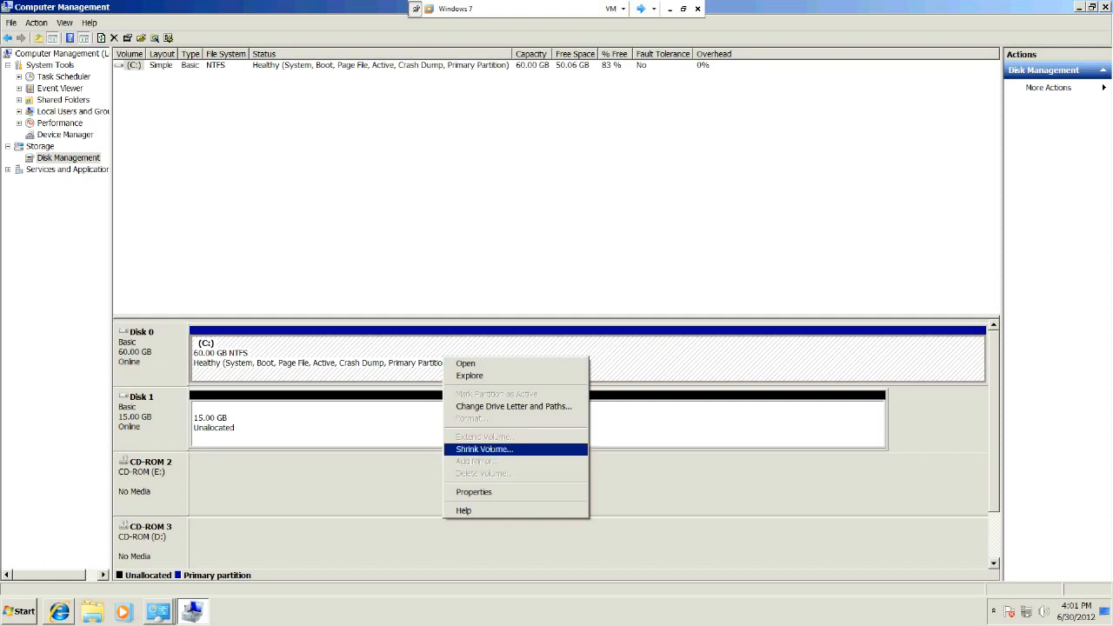
pyautogui.click(483, 449)
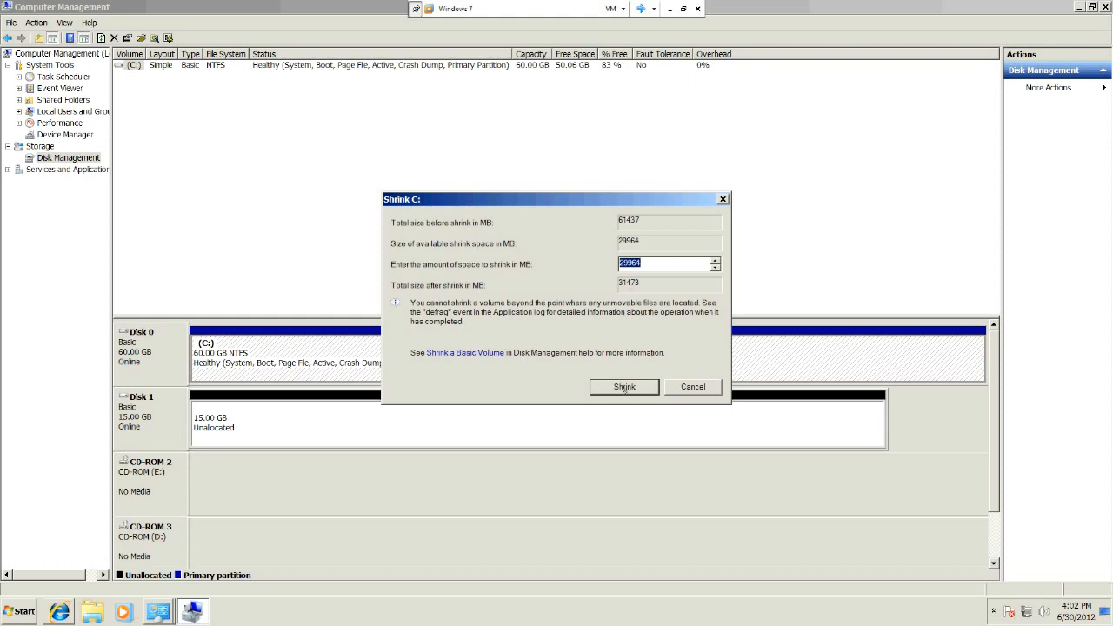
pyautogui.click(624, 386)
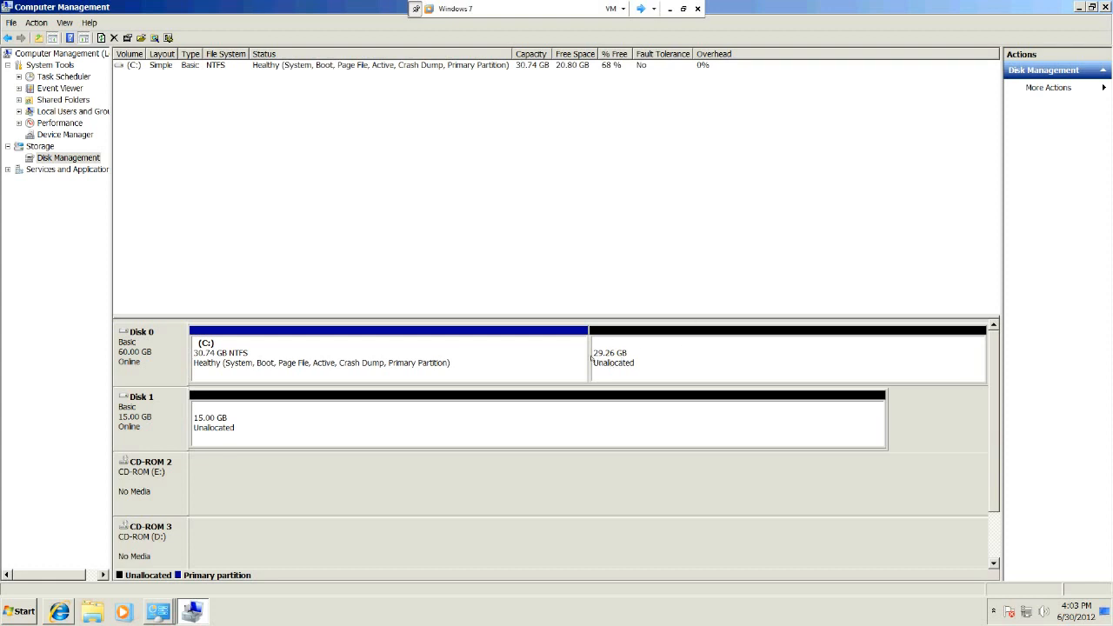
pyautogui.moveTo(710, 356)
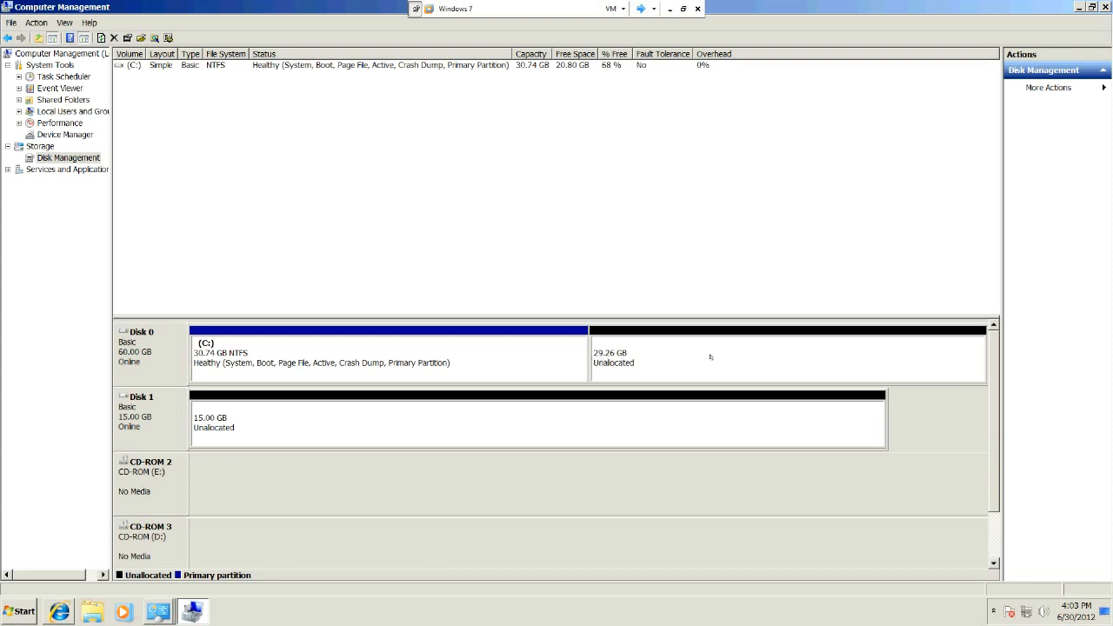
pyautogui.moveTo(723, 351)
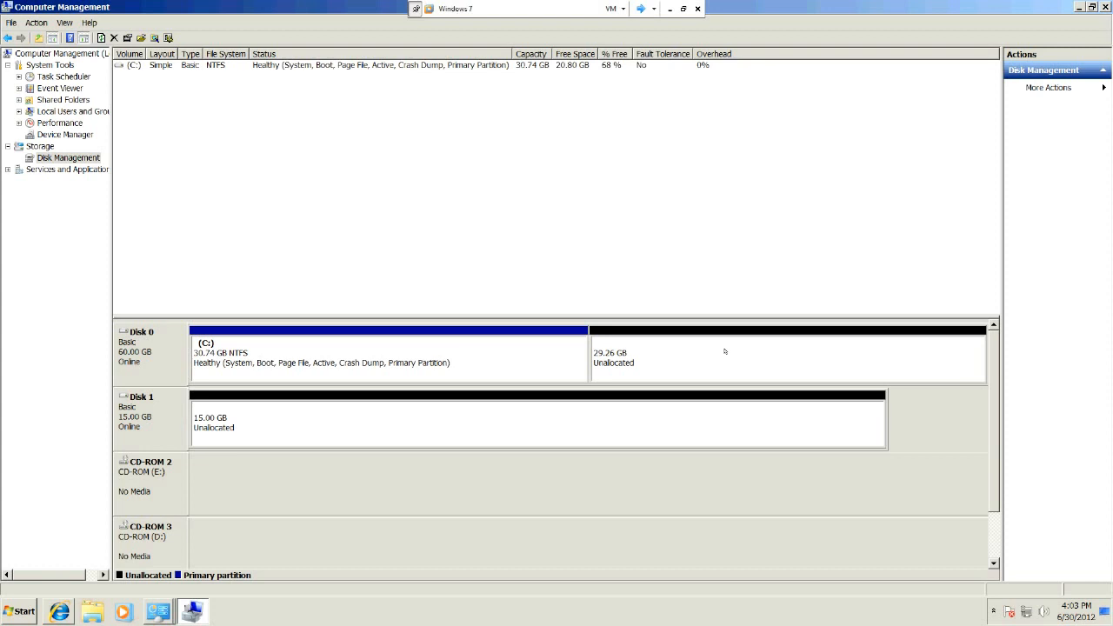
# - Start a new simple volume on the unallocated space at full size with drive letter G
pyautogui.rightClick(723, 351)
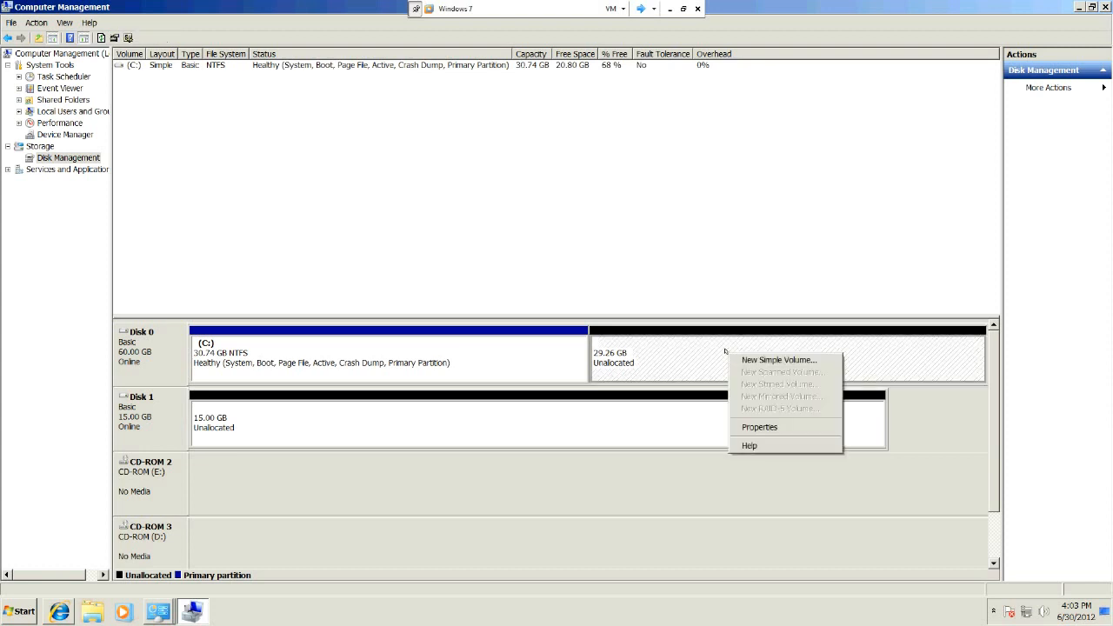
pyautogui.moveTo(779, 360)
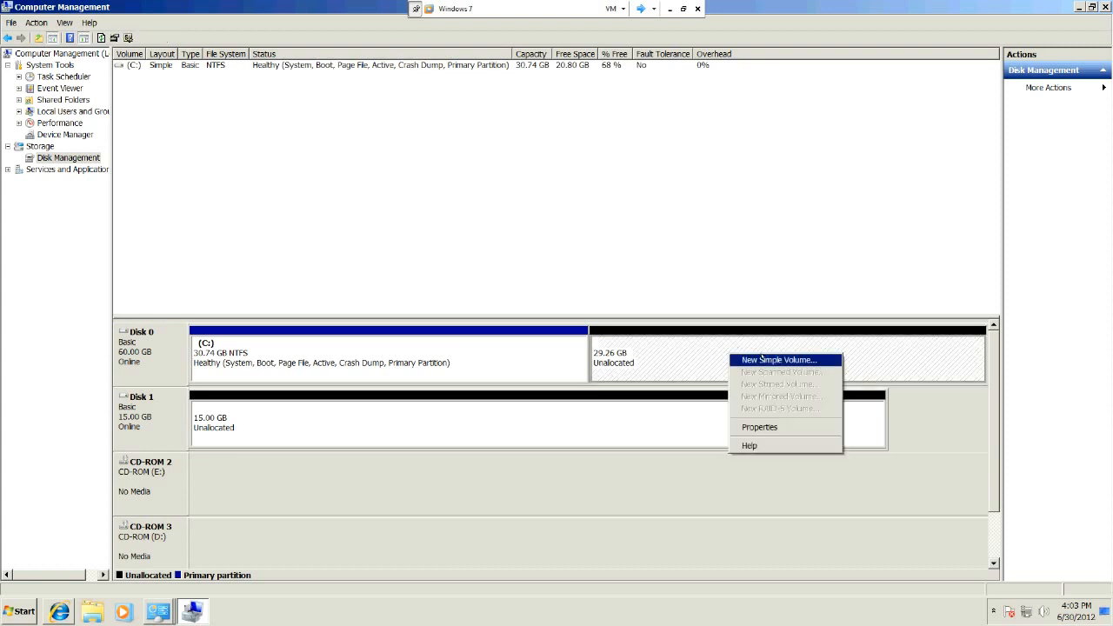
pyautogui.click(779, 358)
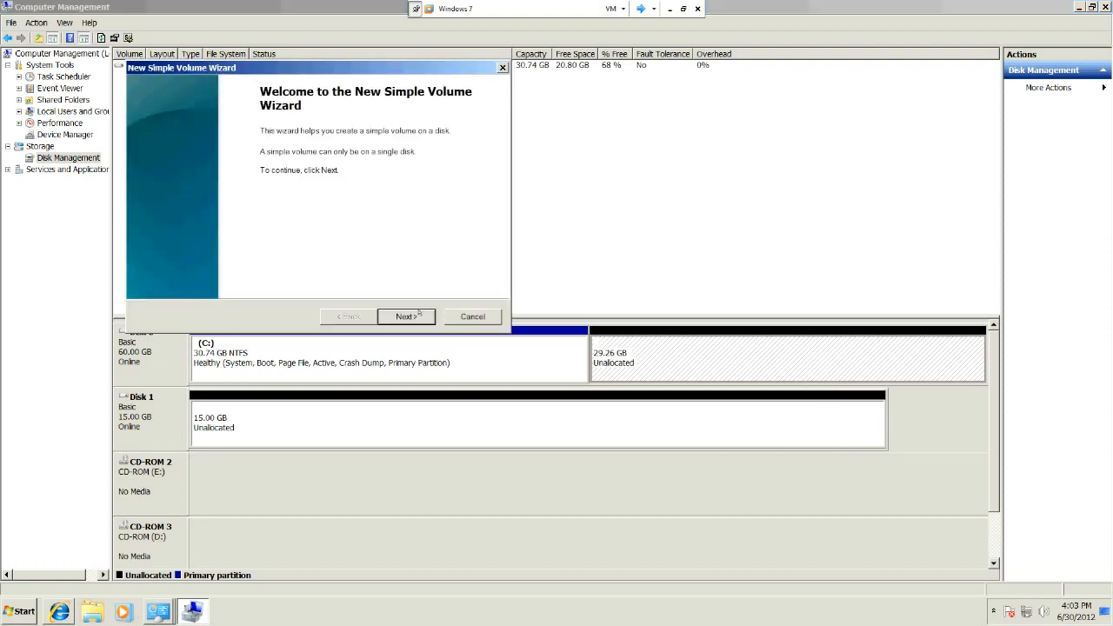
pyautogui.click(406, 316)
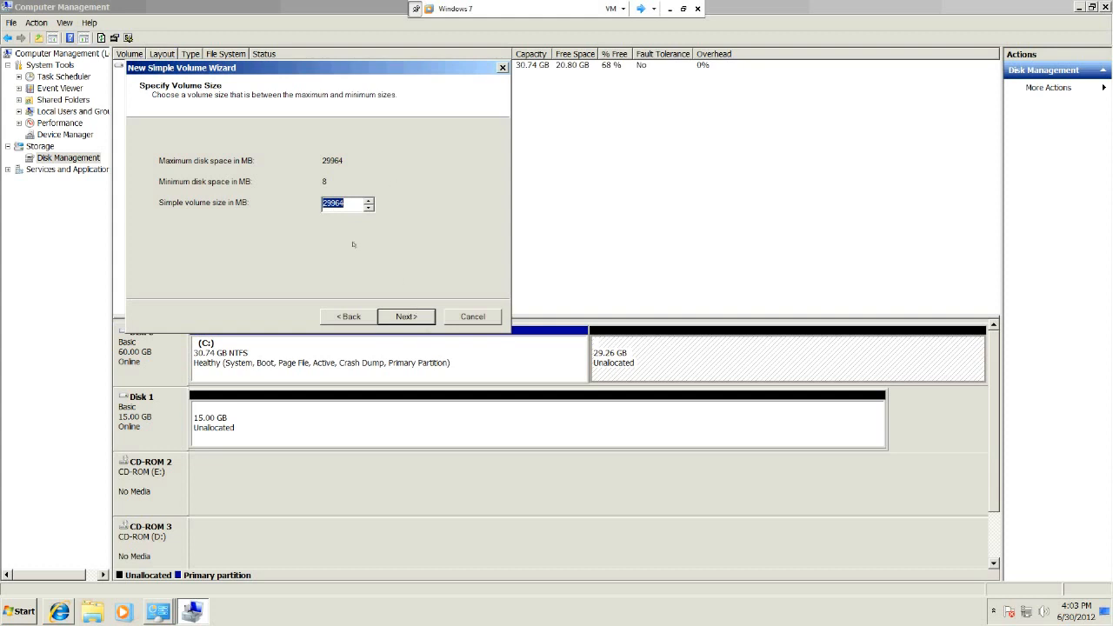
pyautogui.click(407, 316)
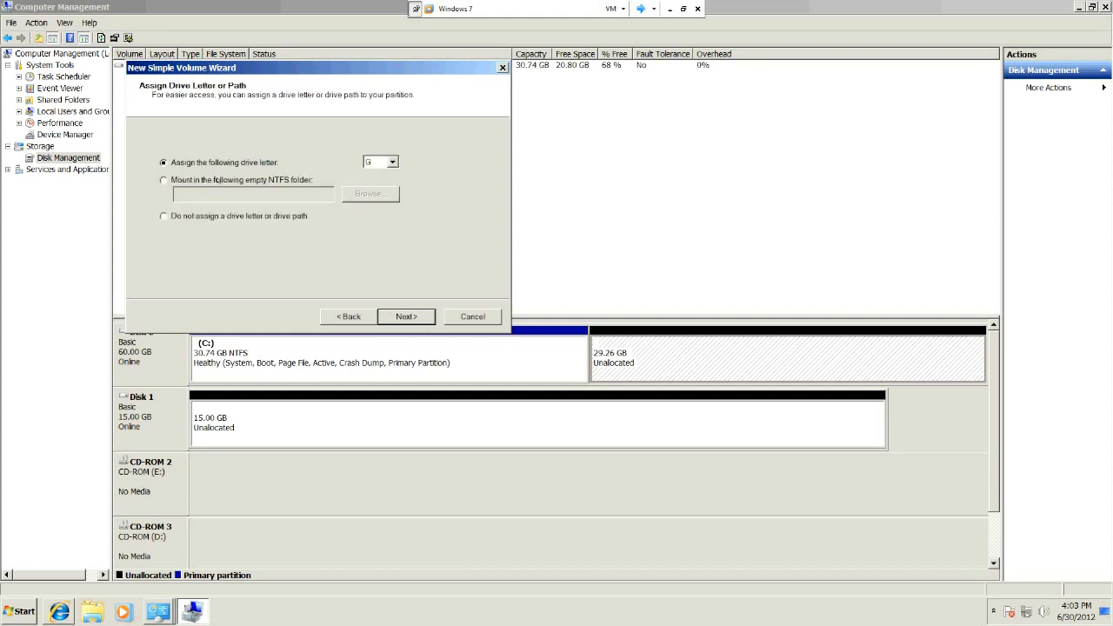
pyautogui.click(391, 162)
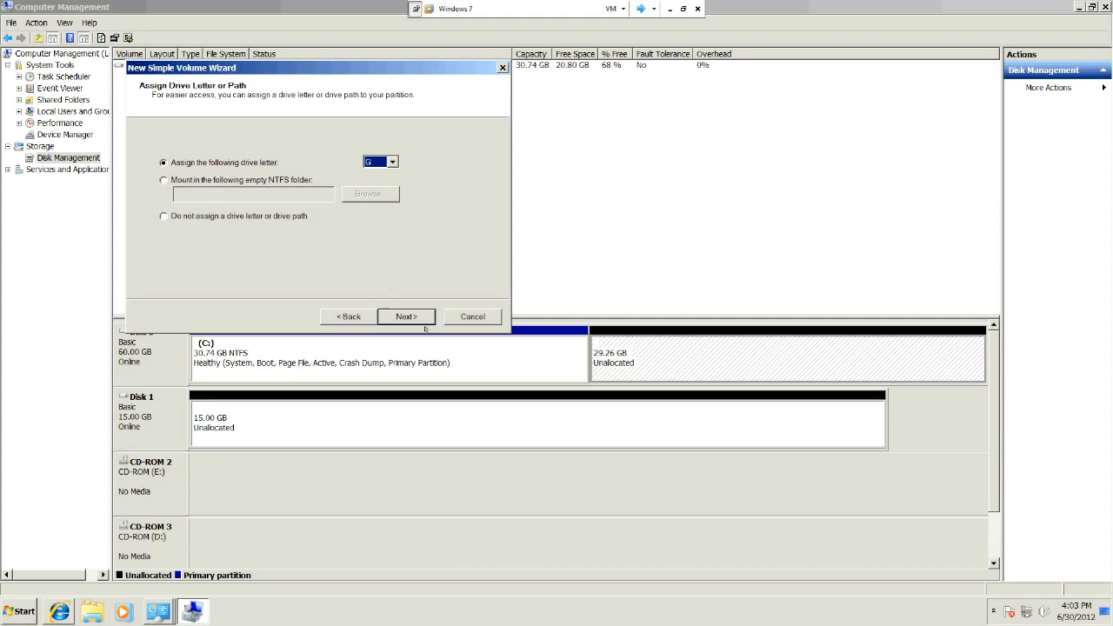
pyautogui.click(407, 316)
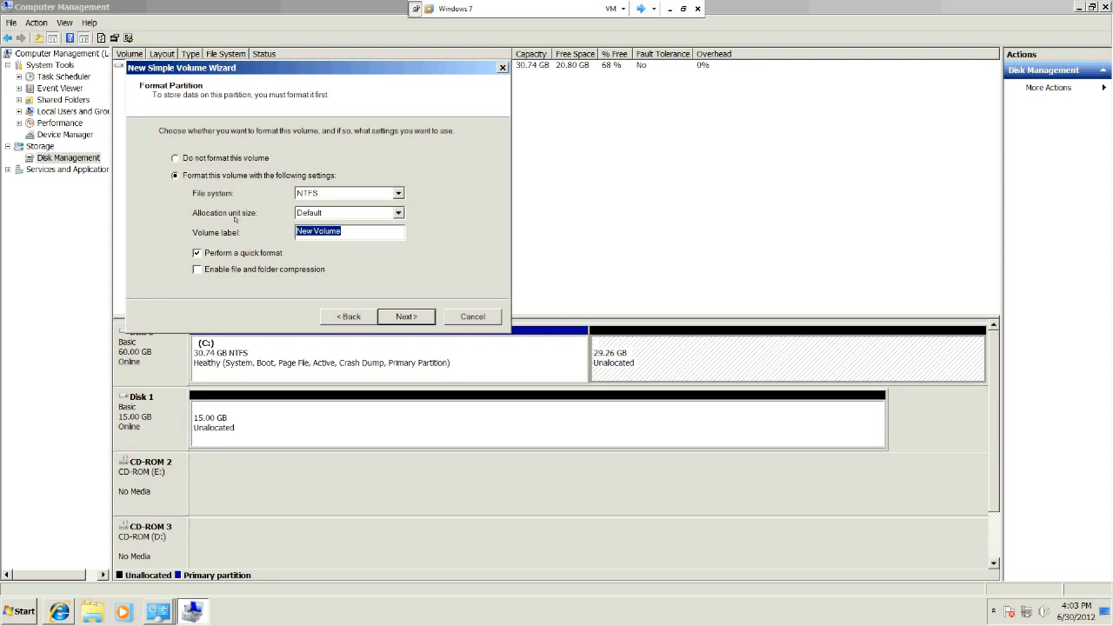
# - Label the volume Storage, keep NTFS format and finish creating it
pyautogui.write('Storage')
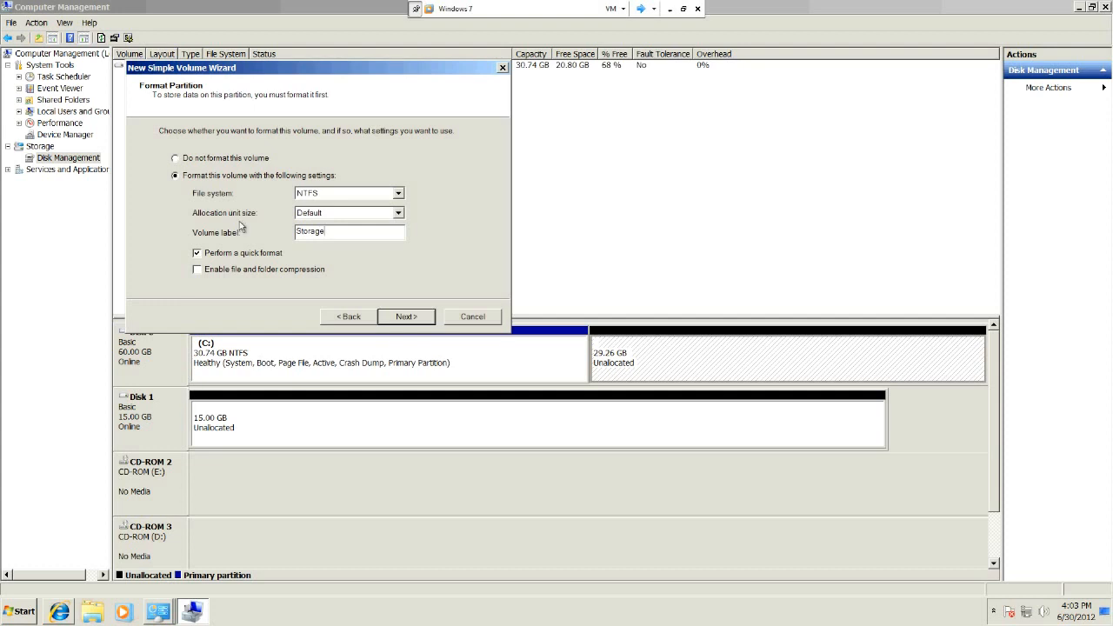
pyautogui.moveTo(389, 309)
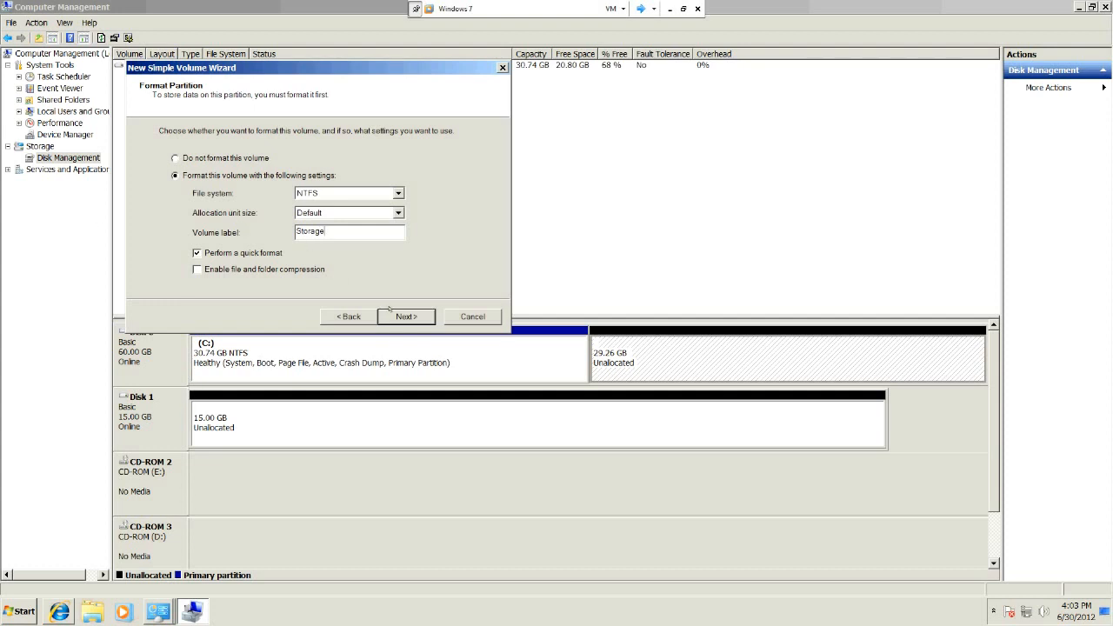
pyautogui.click(405, 316)
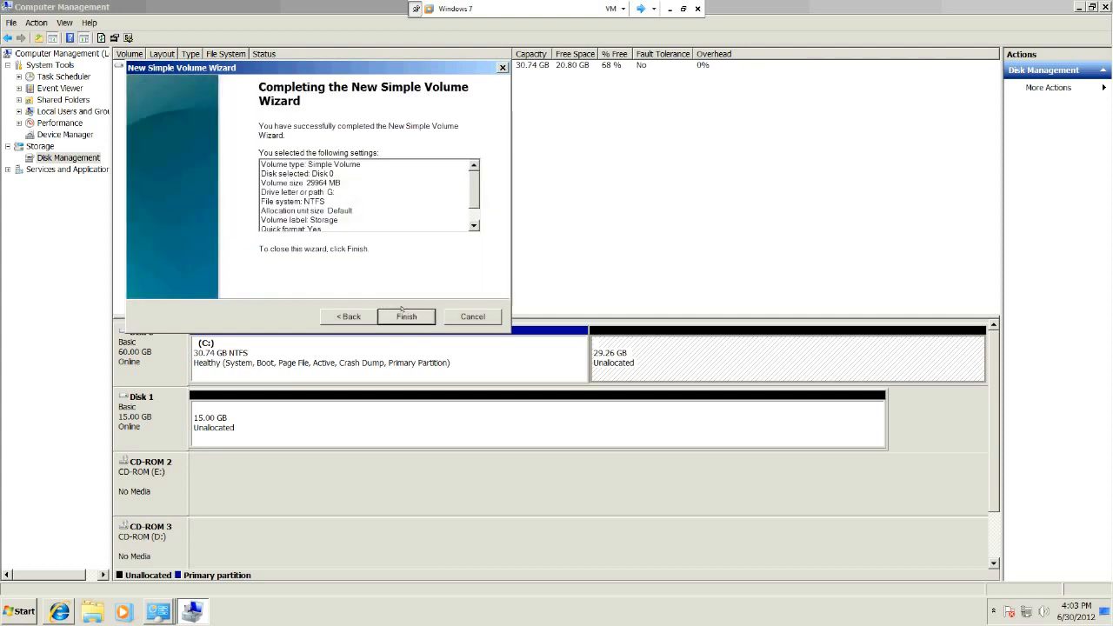
pyautogui.click(407, 317)
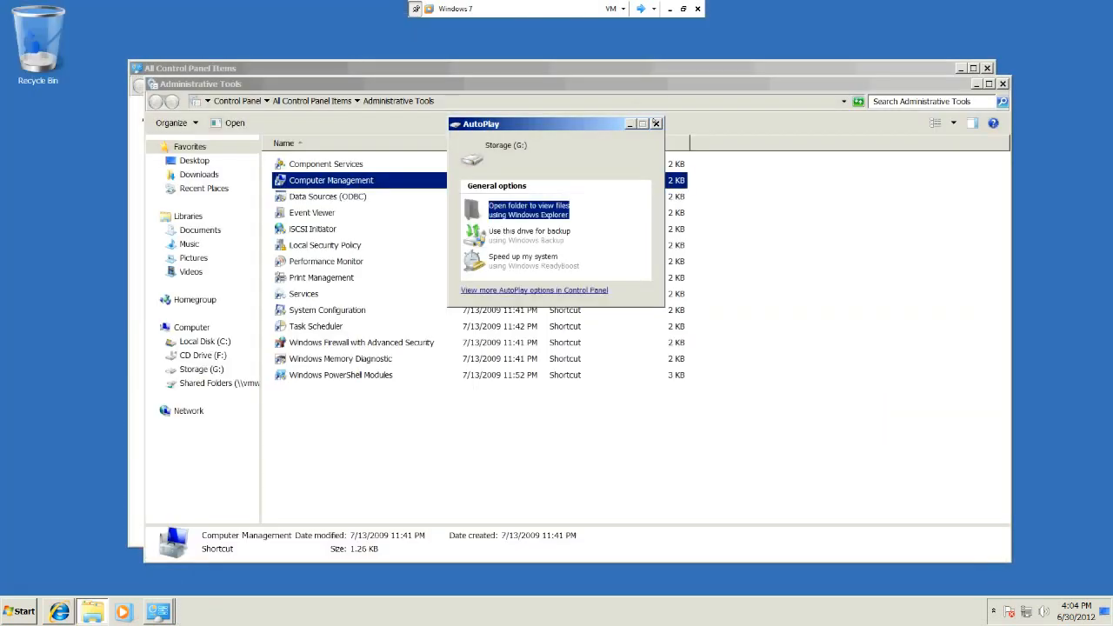
# - Open the new empty Storage (G:) drive in Windows Explorer
pyautogui.click(656, 123)
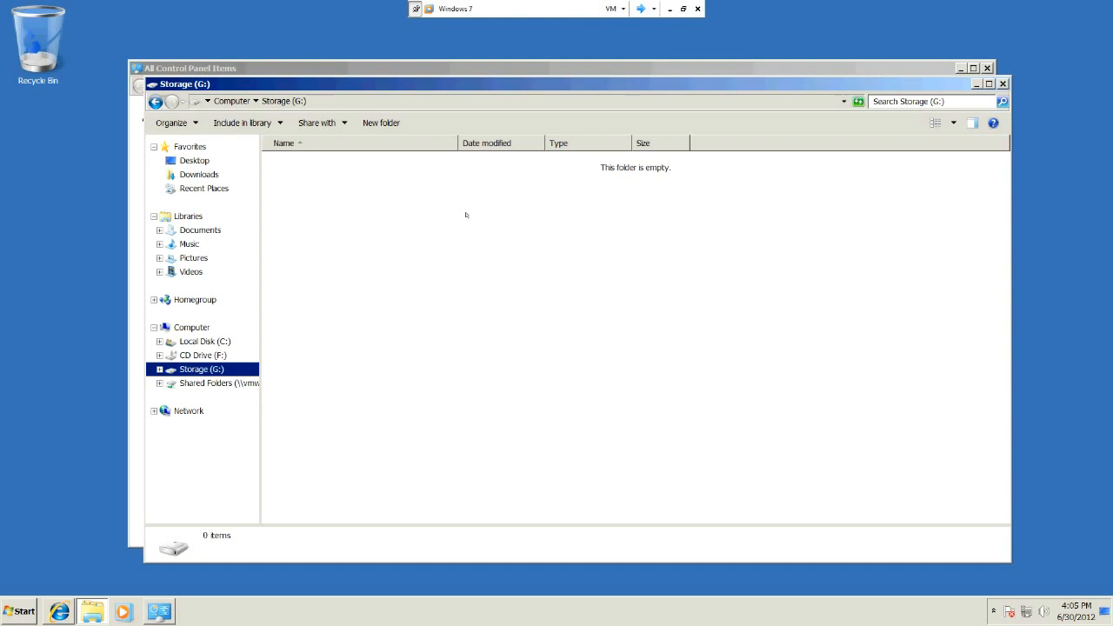
pyautogui.moveTo(334, 327)
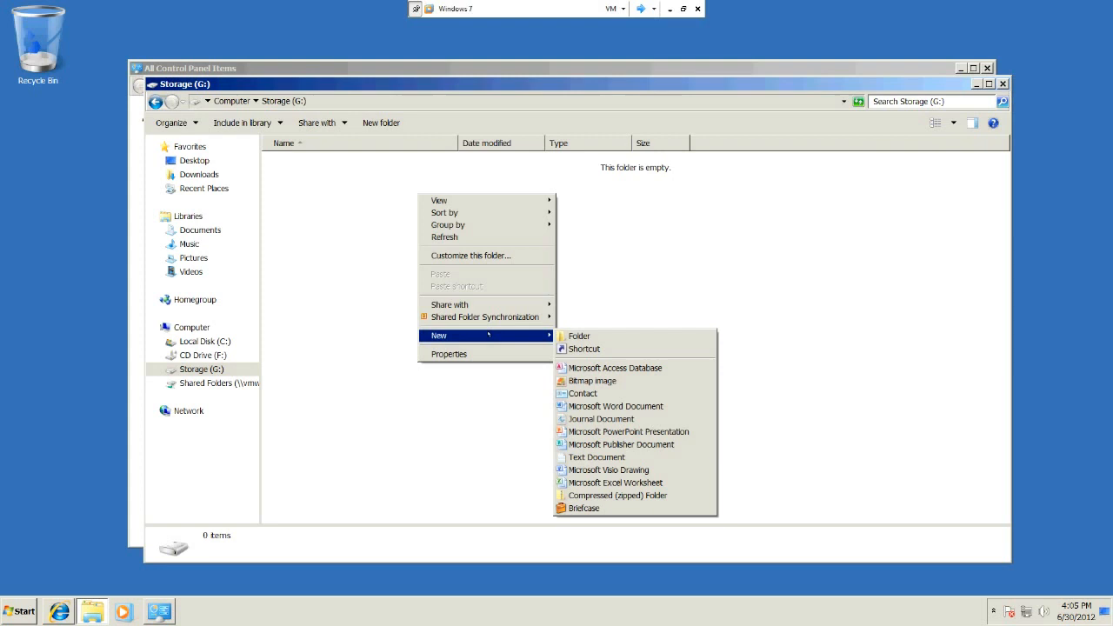
# - Create the folders Word Doc and Pictures on the Storage drive
pyautogui.click(577, 336)
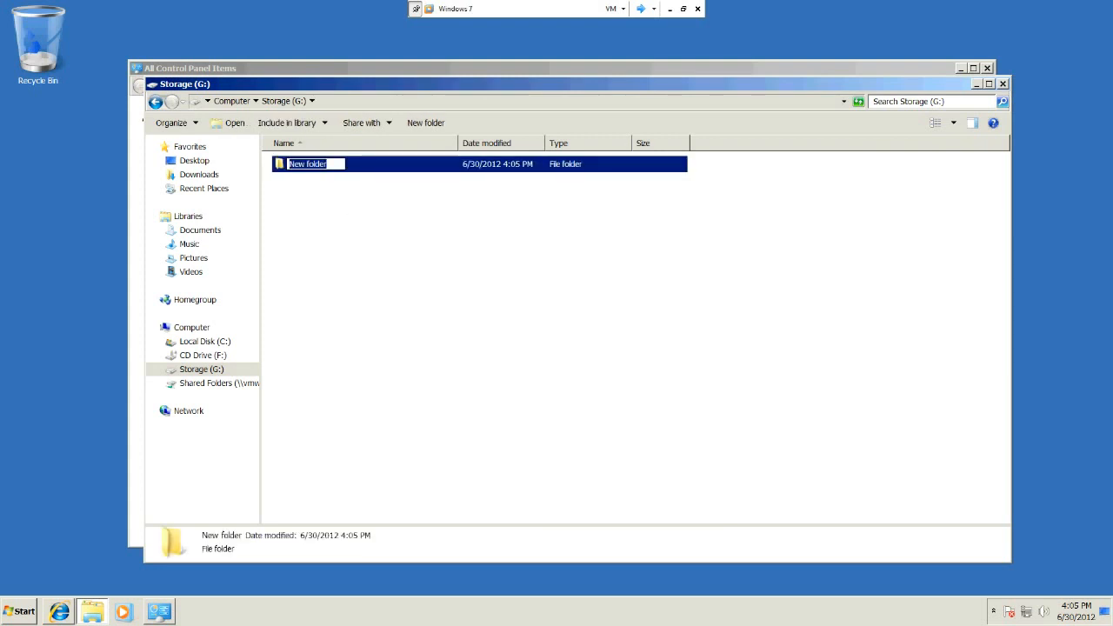
pyautogui.write('W')
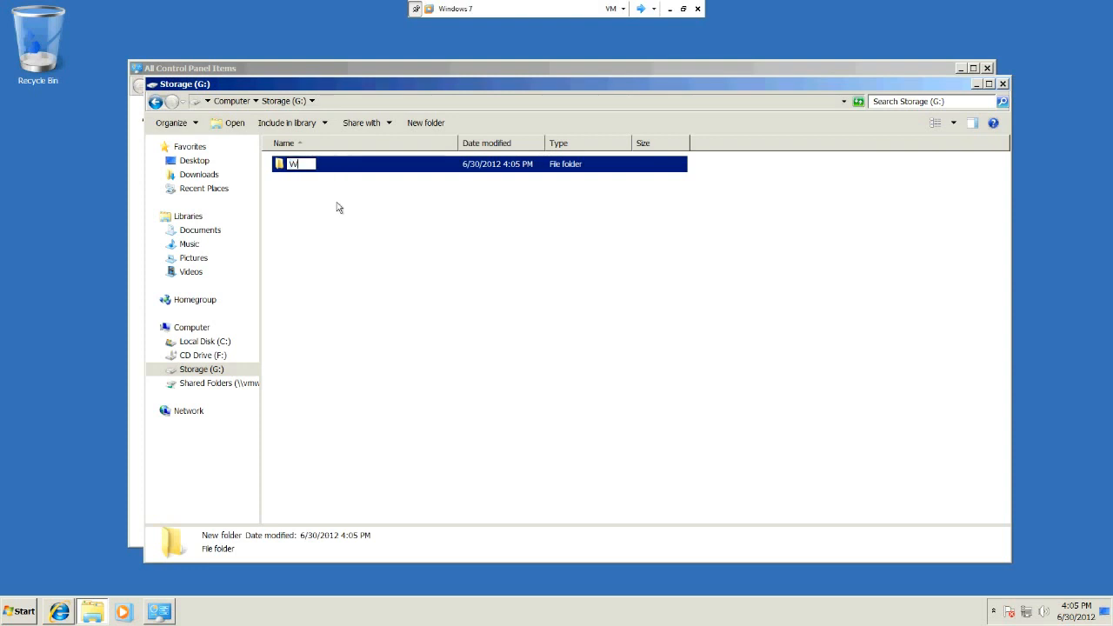
pyautogui.write('ord')
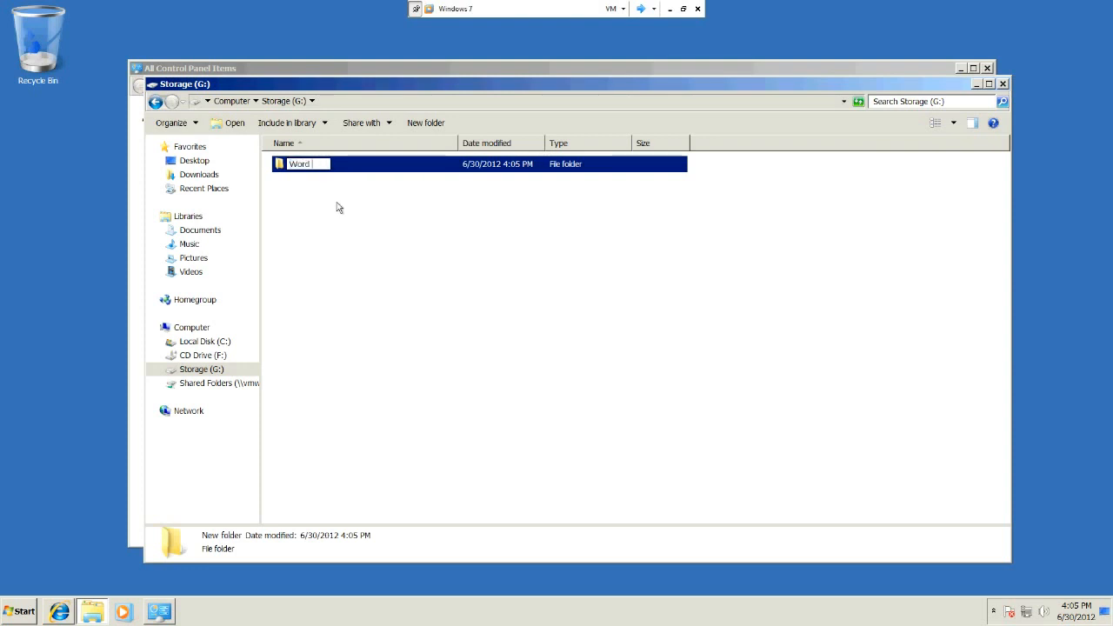
pyautogui.write('Doc')
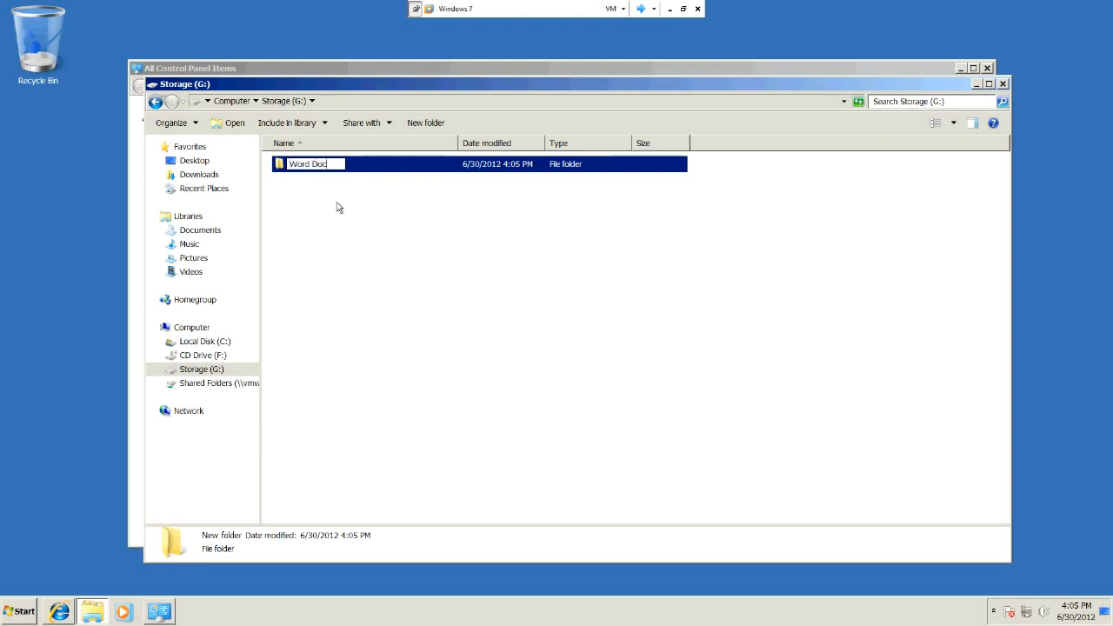
pyautogui.rightClick(391, 261)
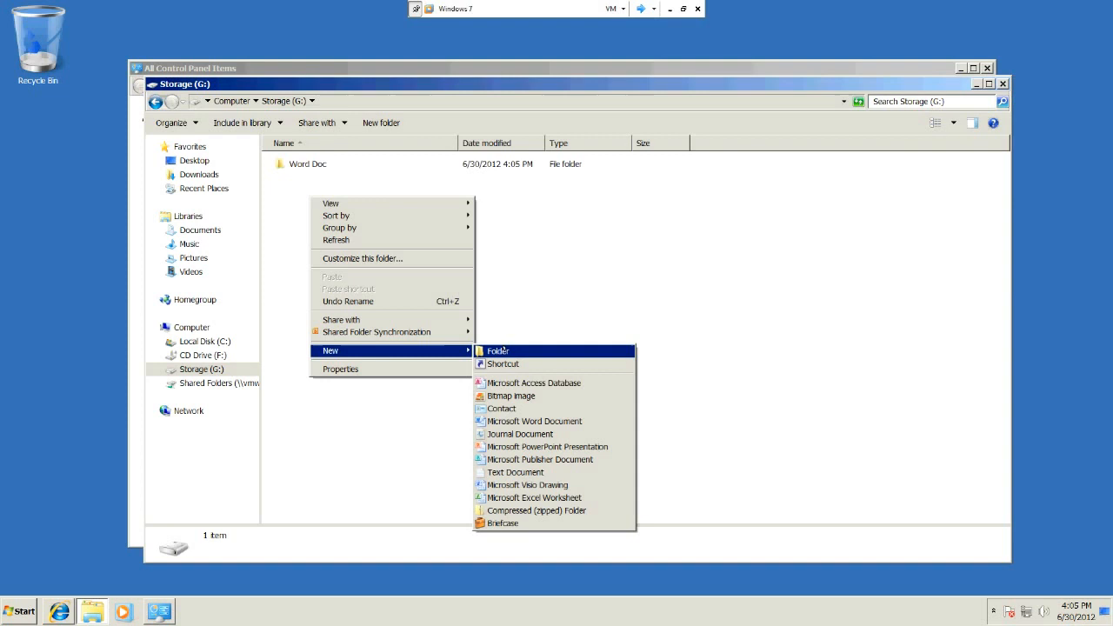
pyautogui.click(498, 351)
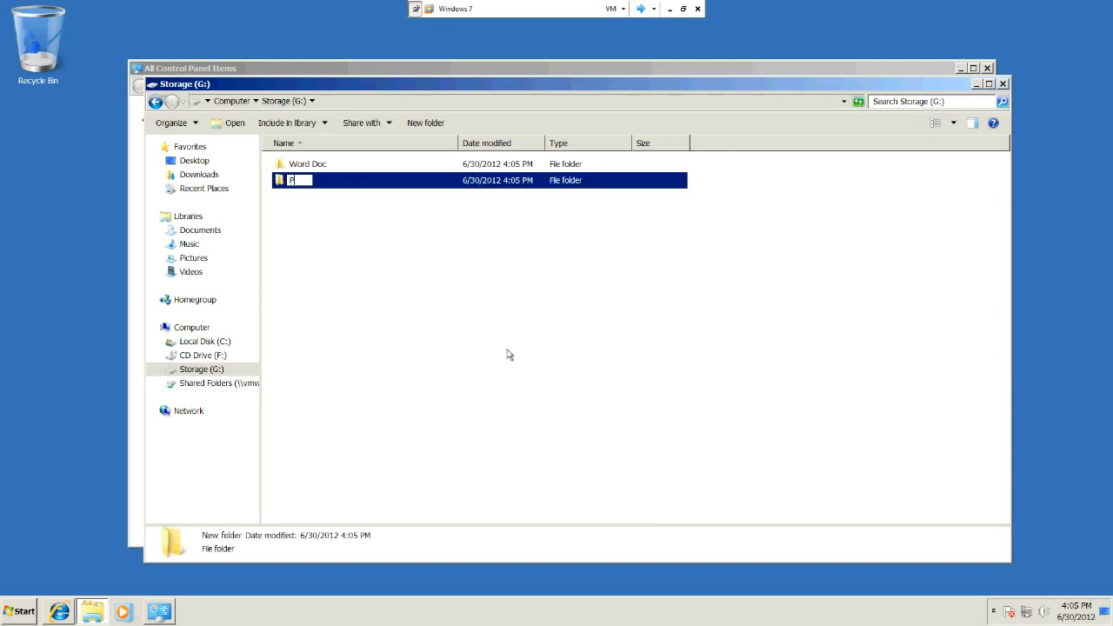
pyautogui.write('Pictures')
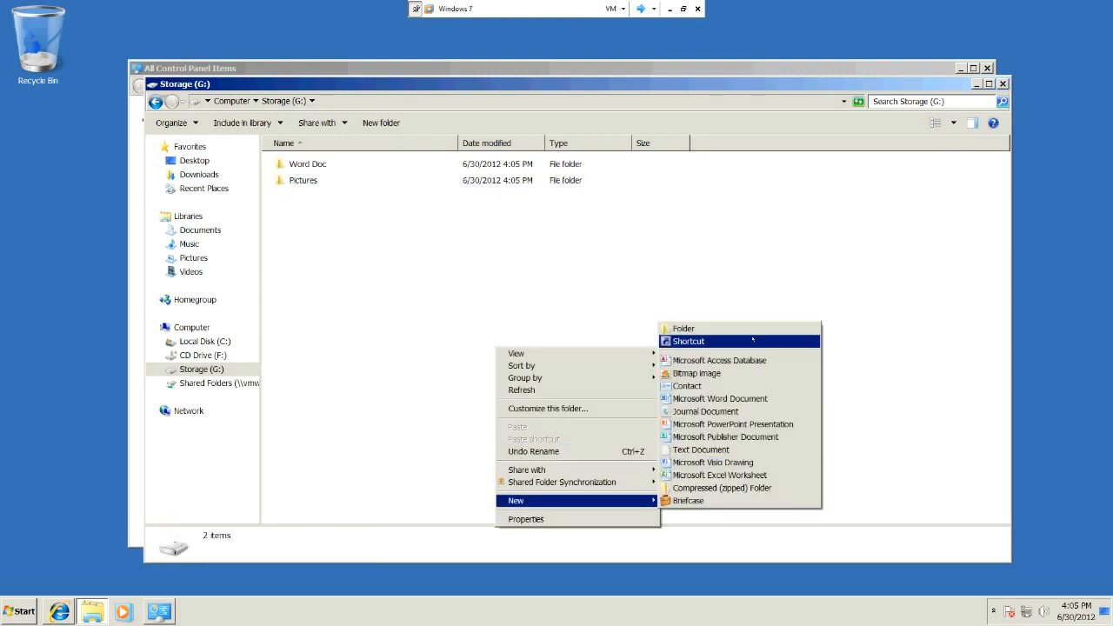
# - Create the folders PowerPoint Doc and Music on the Storage drive
pyautogui.click(683, 327)
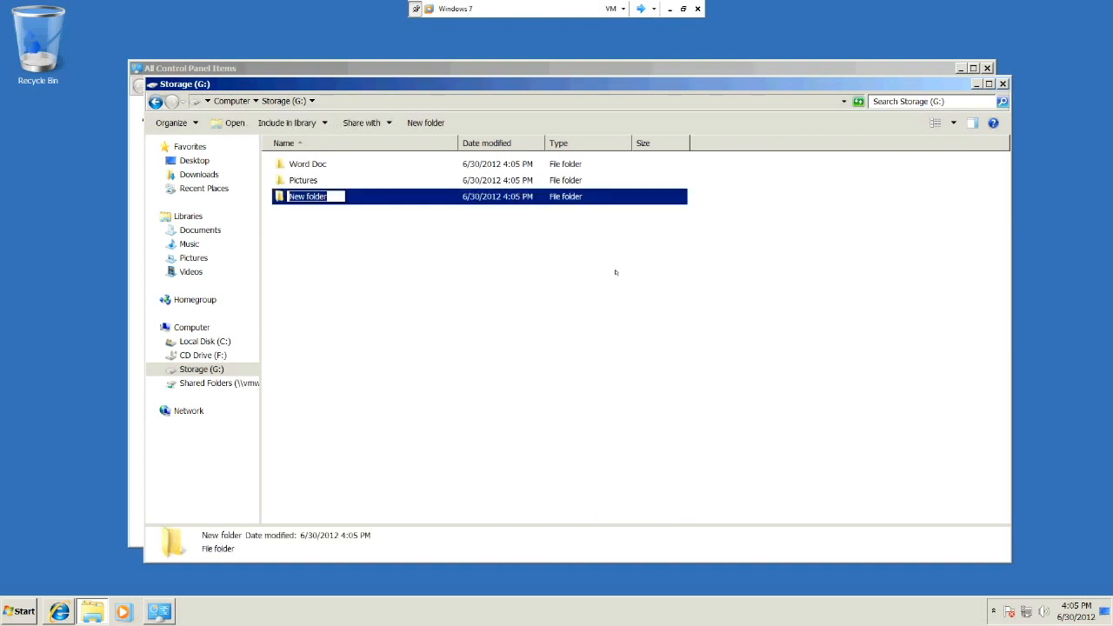
pyautogui.moveTo(424, 122)
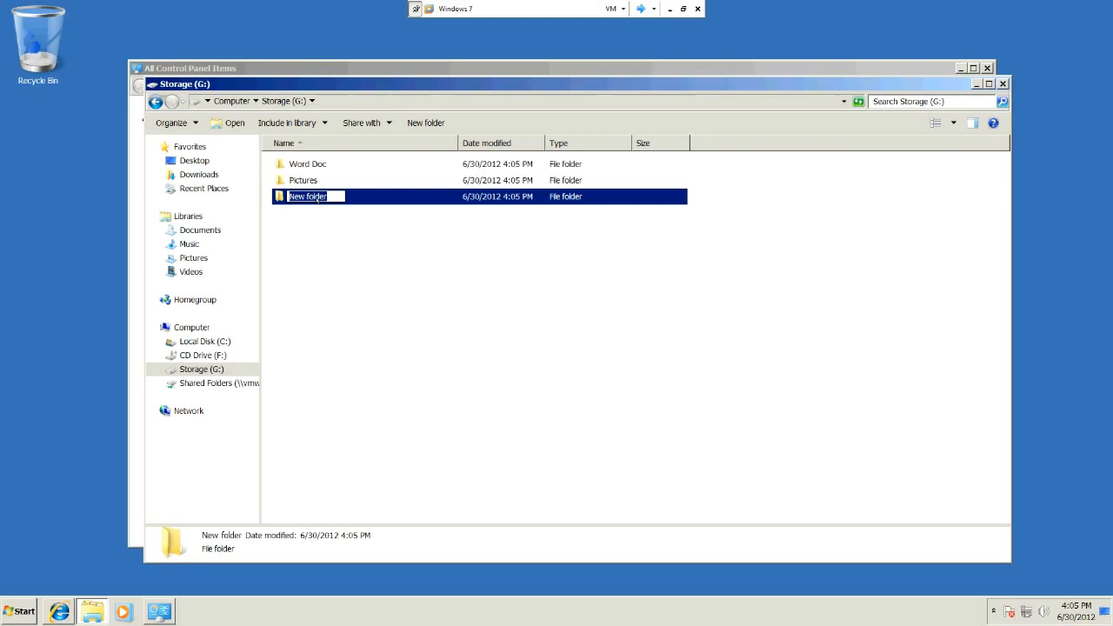
pyautogui.moveTo(323, 247)
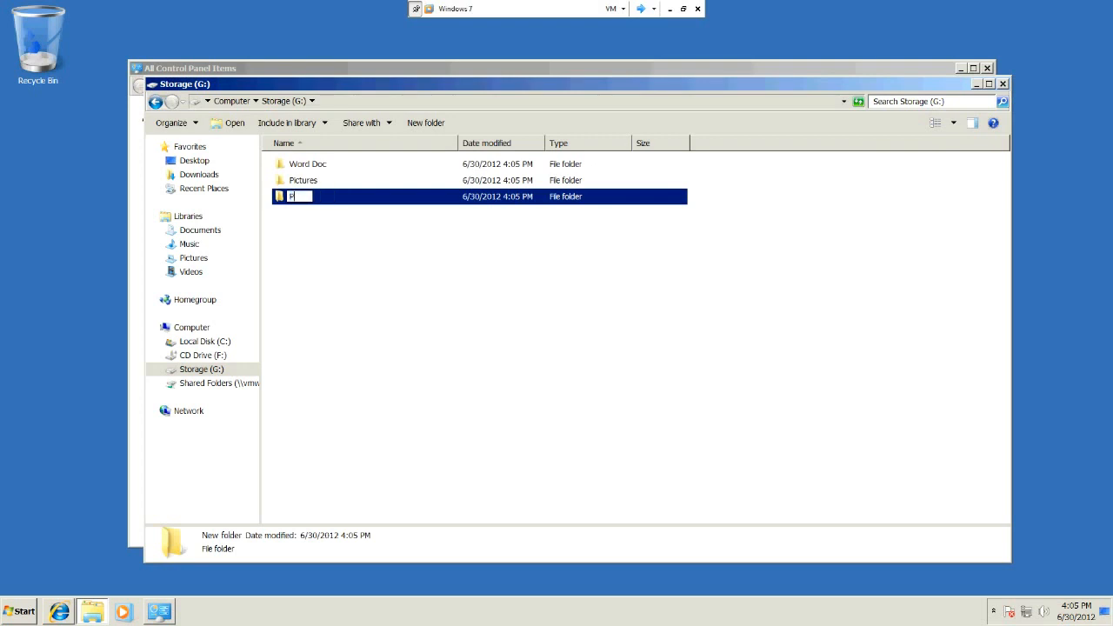
pyautogui.write('Power')
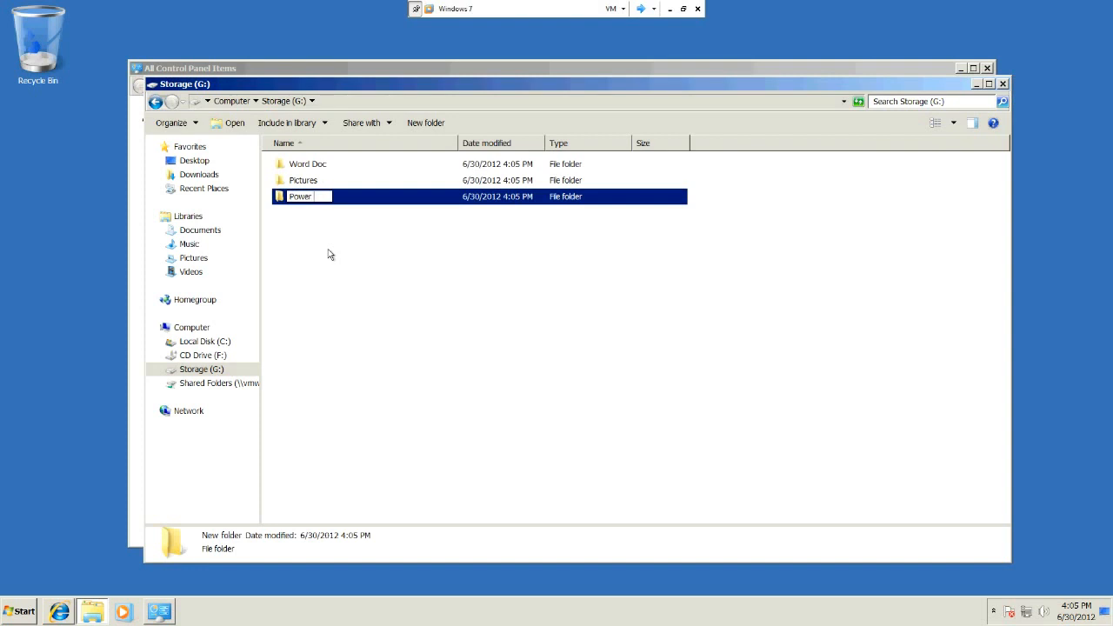
pyautogui.write('Pool')
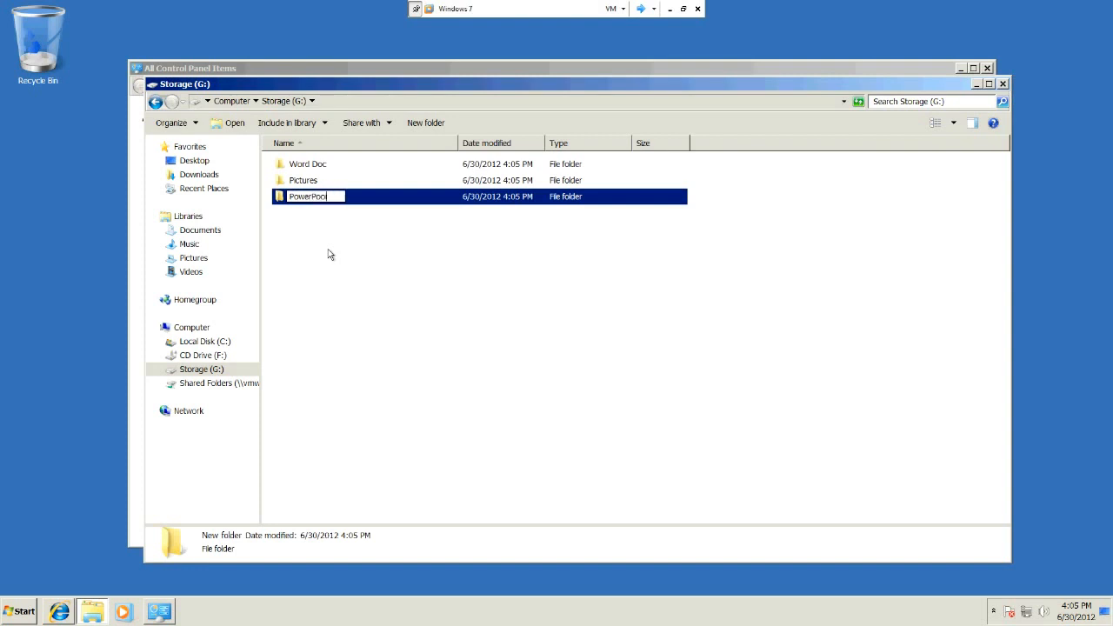
pyautogui.write('PowerPoint Doc')
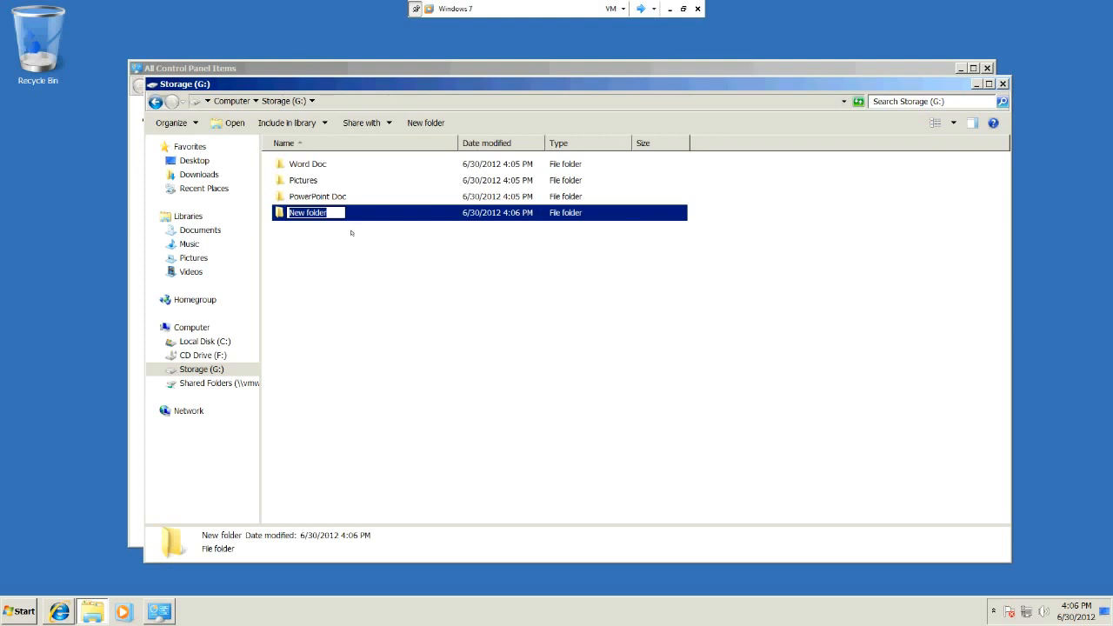
pyautogui.write('Music')
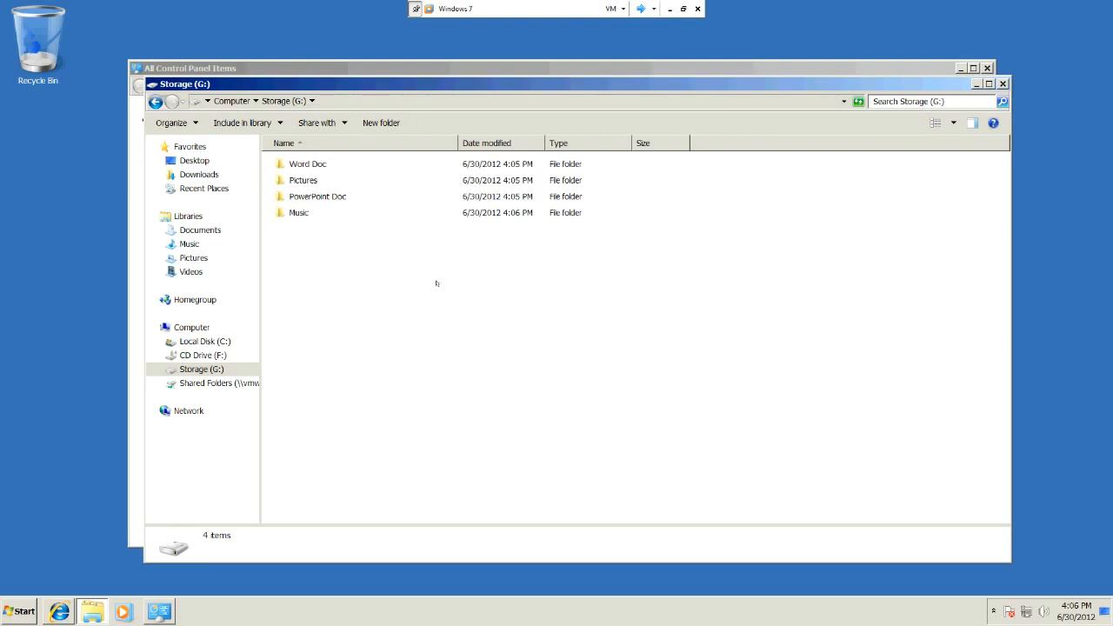
pyautogui.moveTo(362, 184)
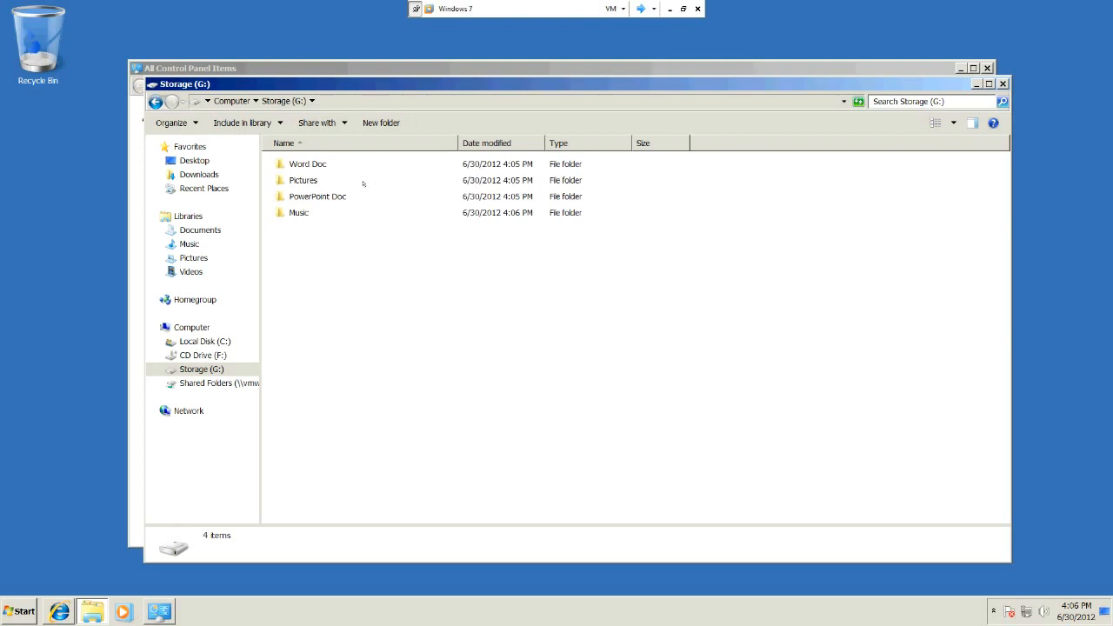
pyautogui.moveTo(646, 235)
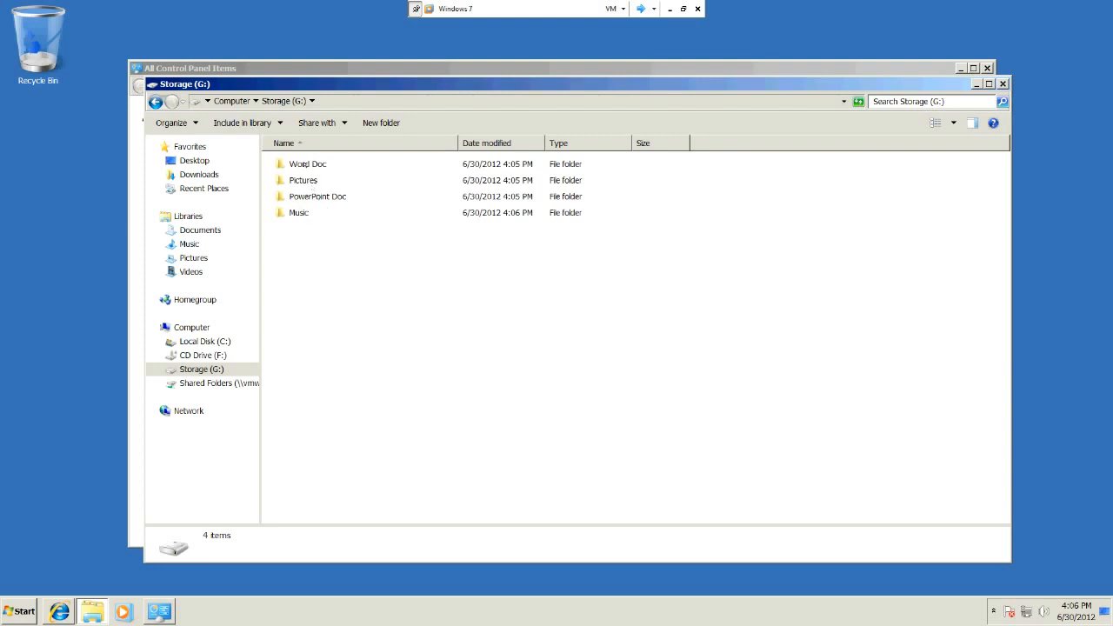
pyautogui.moveTo(313, 200)
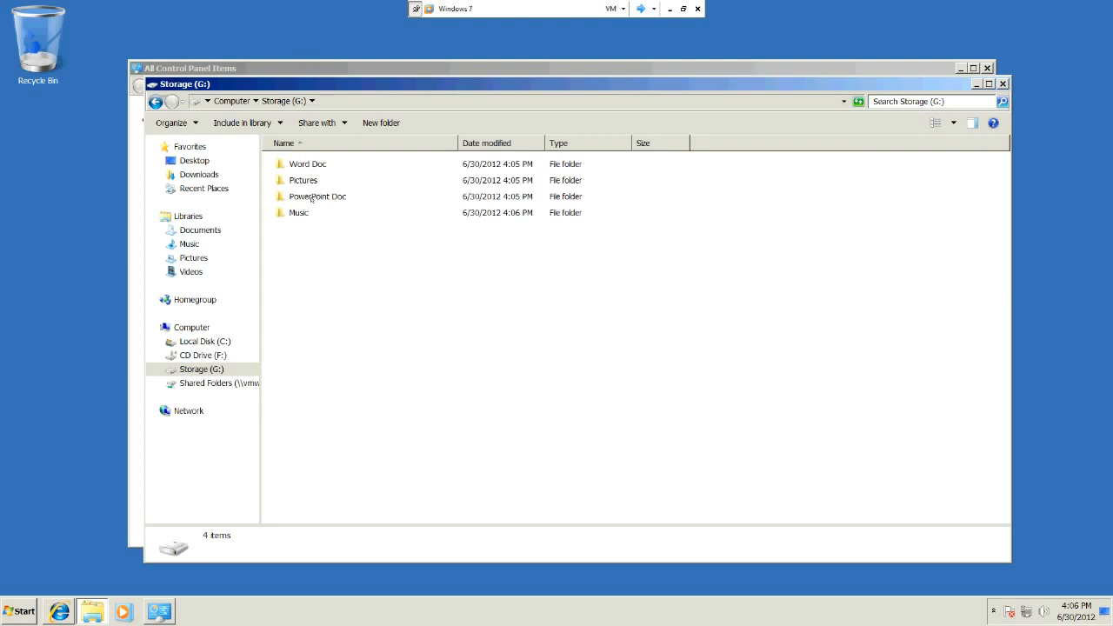
pyautogui.moveTo(299, 213)
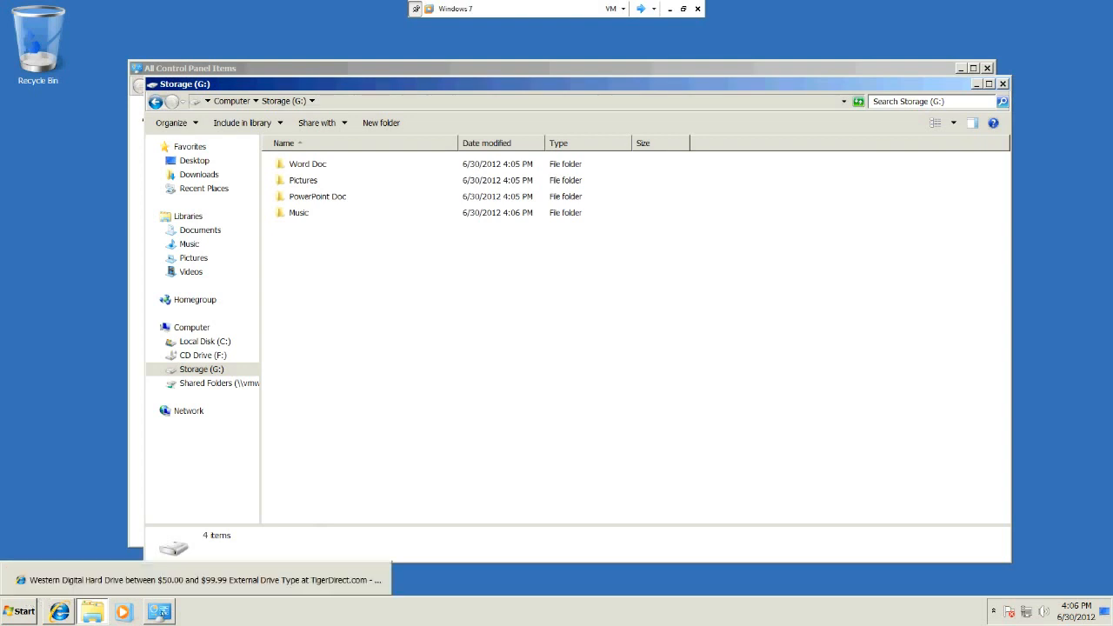
# - Start Microsoft Word 2010 from Start > All Programs > Microsoft Office with a blank document
pyautogui.click(19, 612)
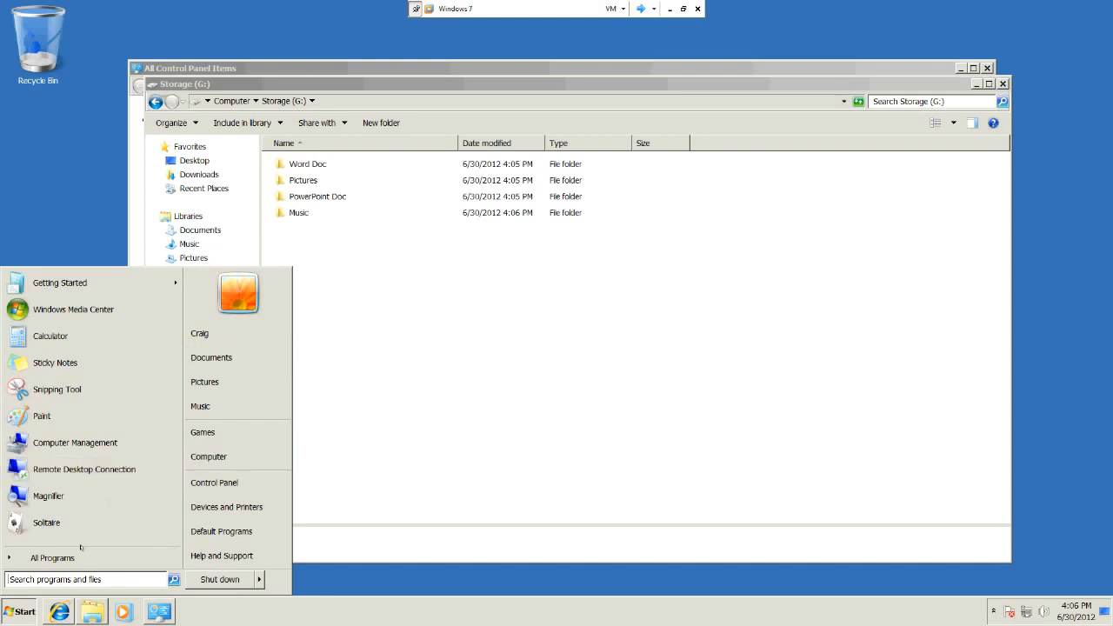
pyautogui.click(53, 556)
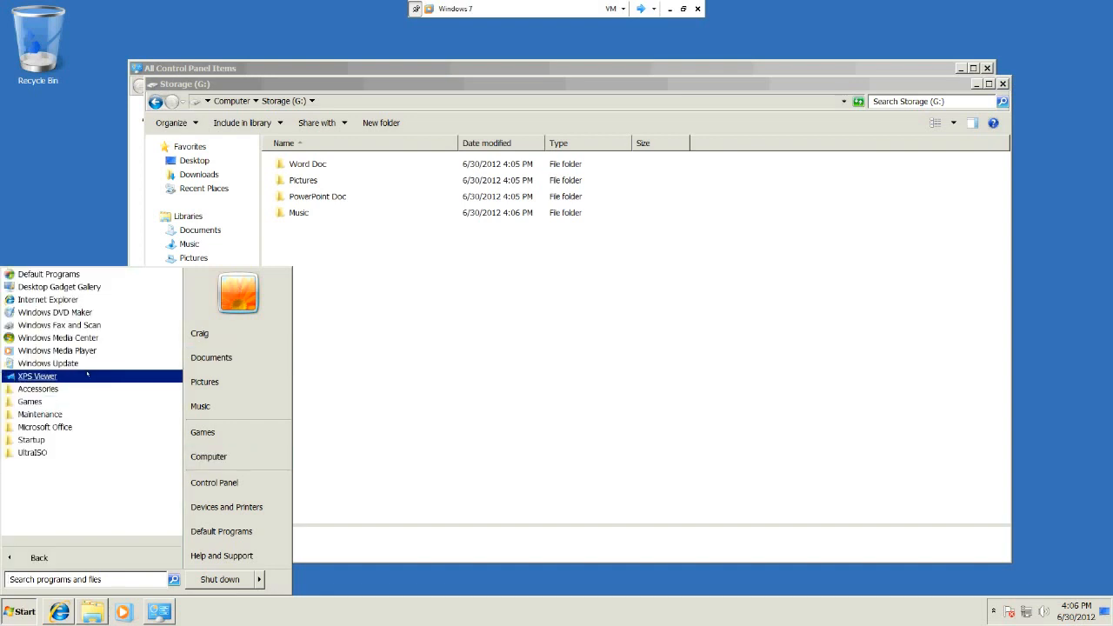
pyautogui.moveTo(49, 364)
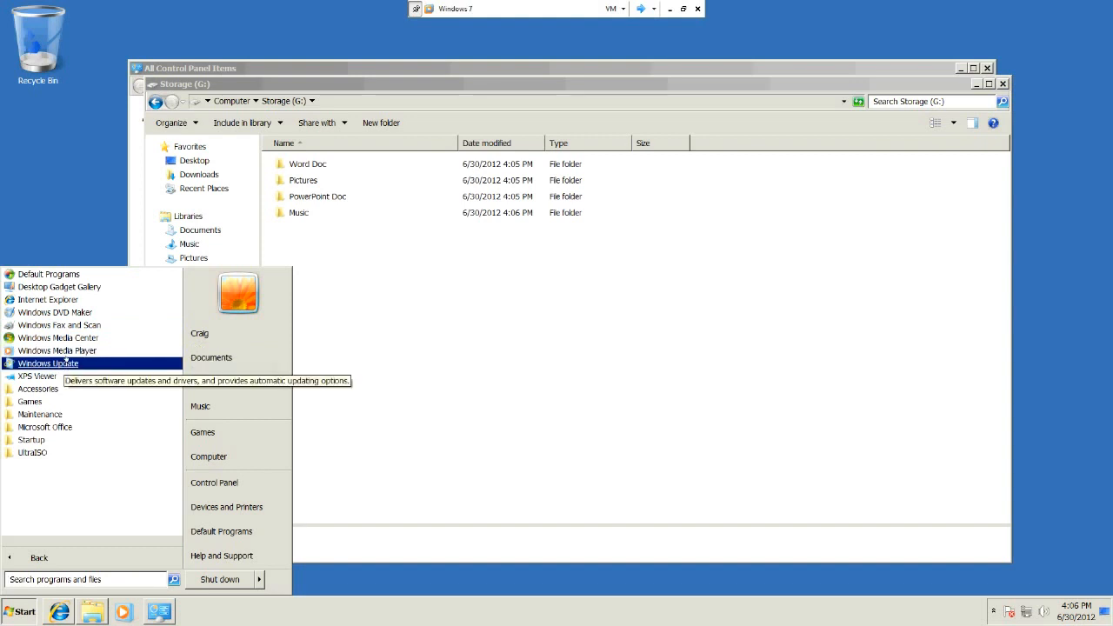
pyautogui.moveTo(45, 428)
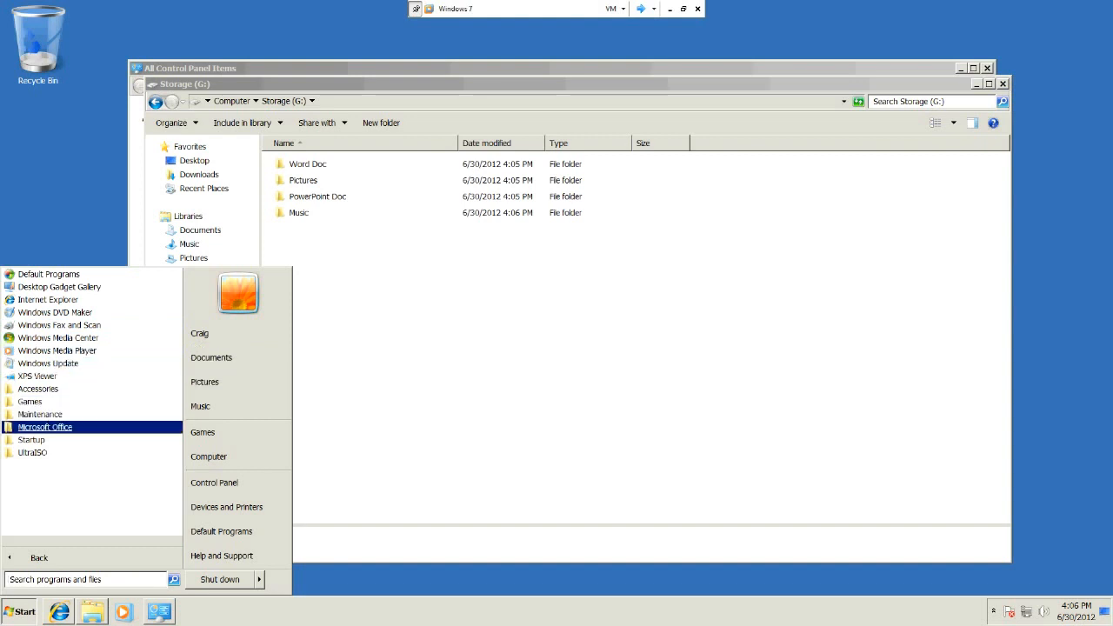
pyautogui.click(46, 426)
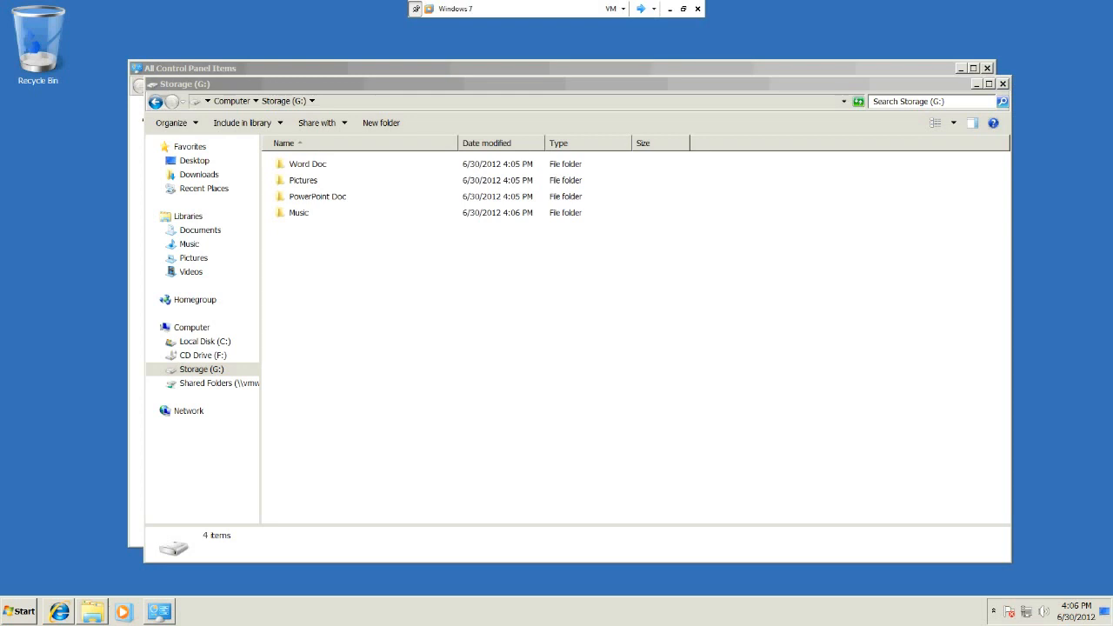
pyautogui.doubleClick(308, 164)
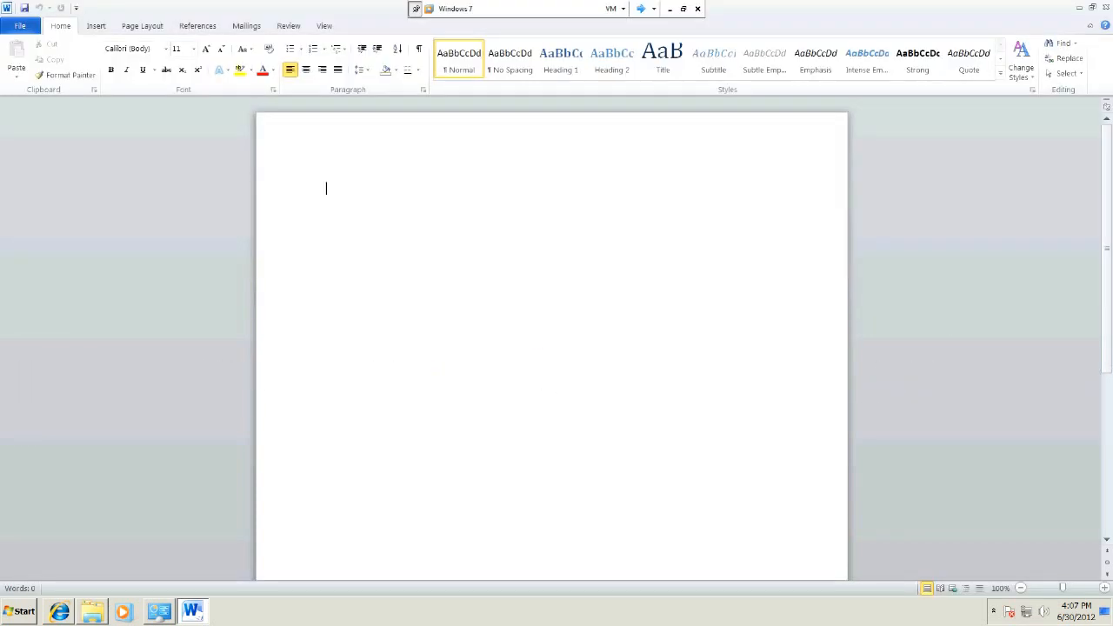
pyautogui.click(19, 26)
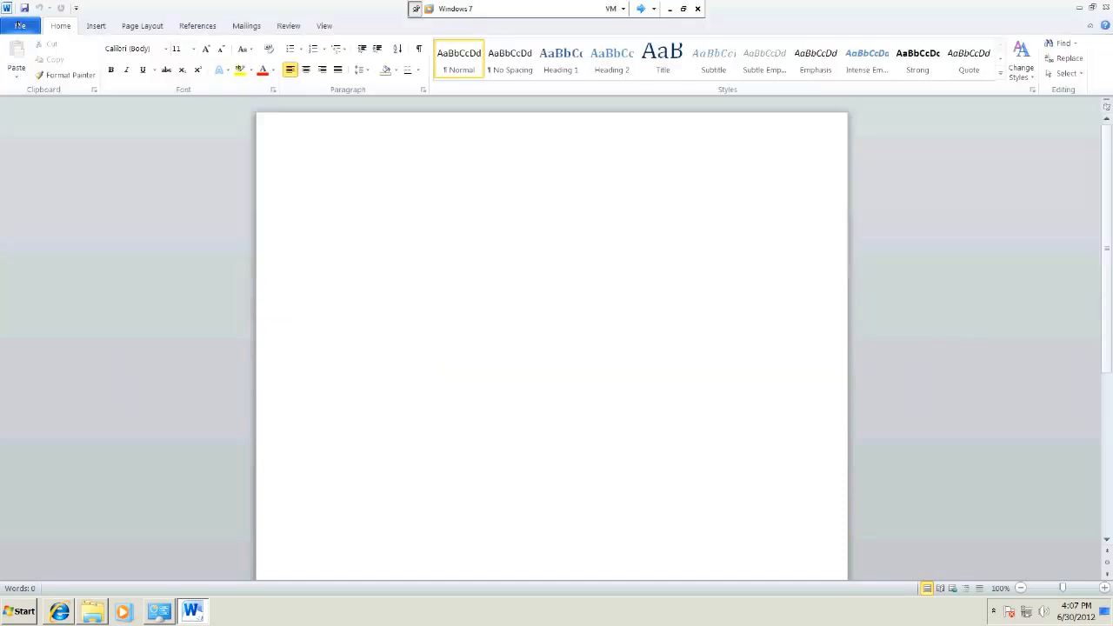
# - In Word Options > Save, set the AutoRecover location to G:\Word Doc
pyautogui.click(21, 26)
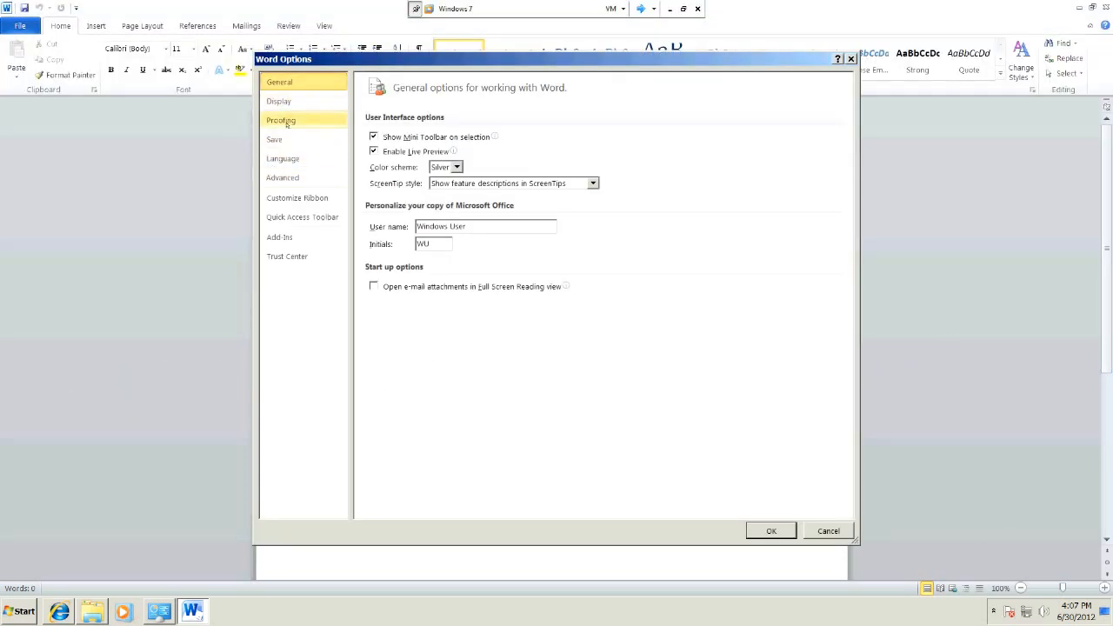
pyautogui.click(274, 139)
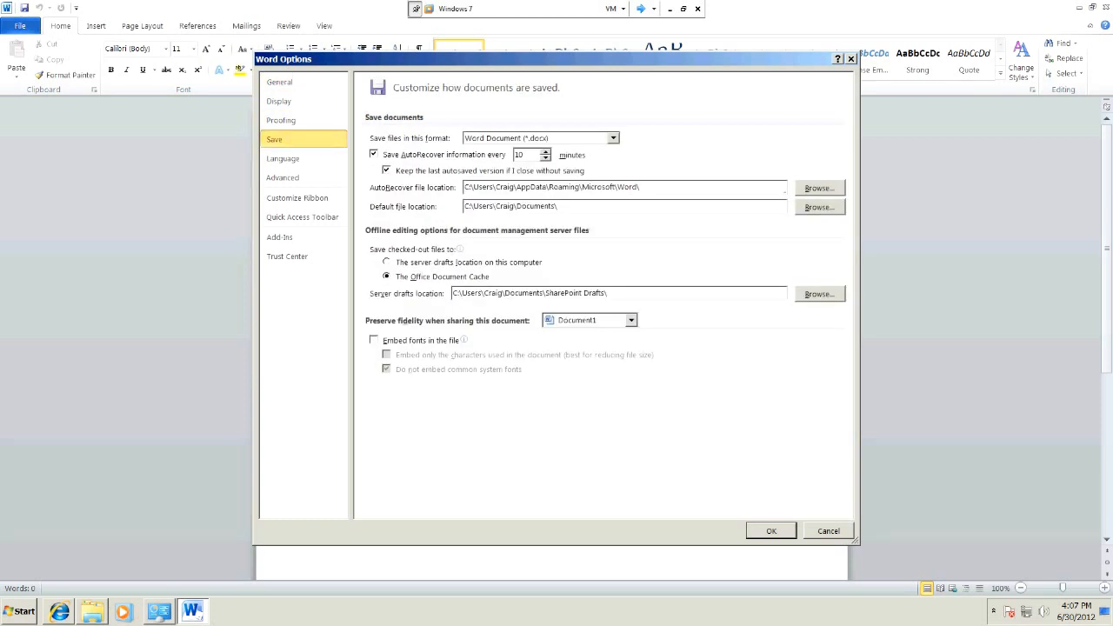
pyautogui.moveTo(798, 187)
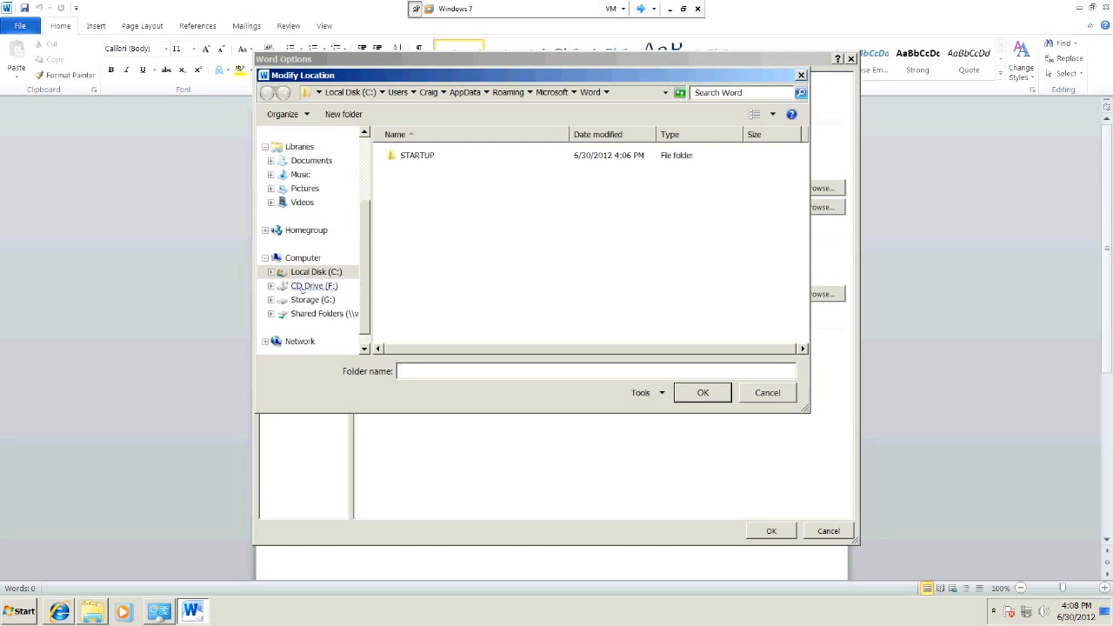
pyautogui.click(313, 299)
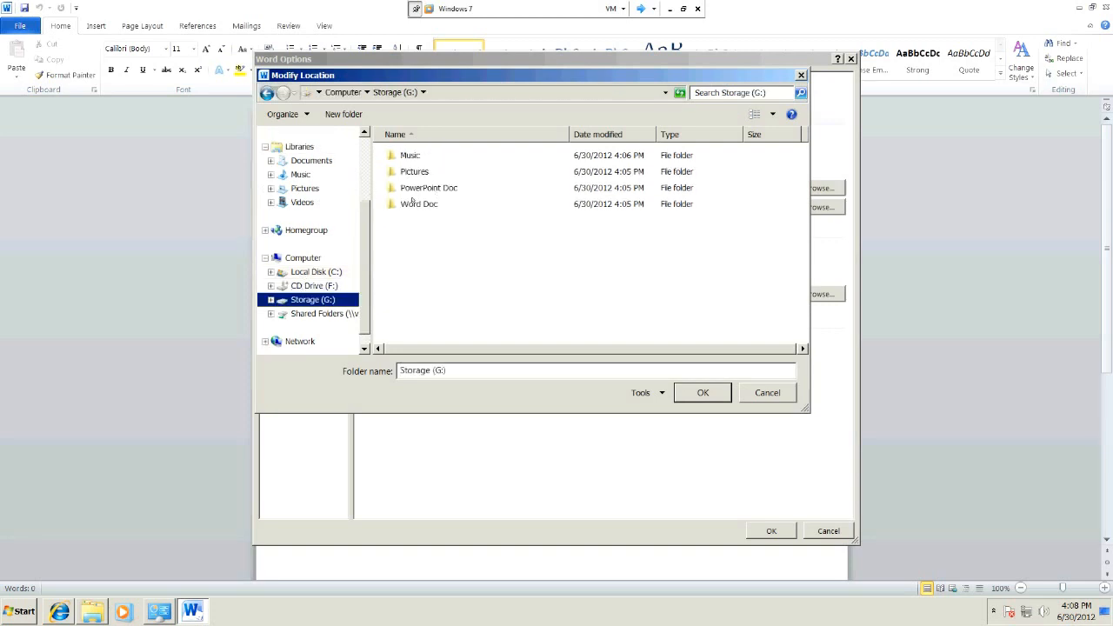
pyautogui.doubleClick(419, 204)
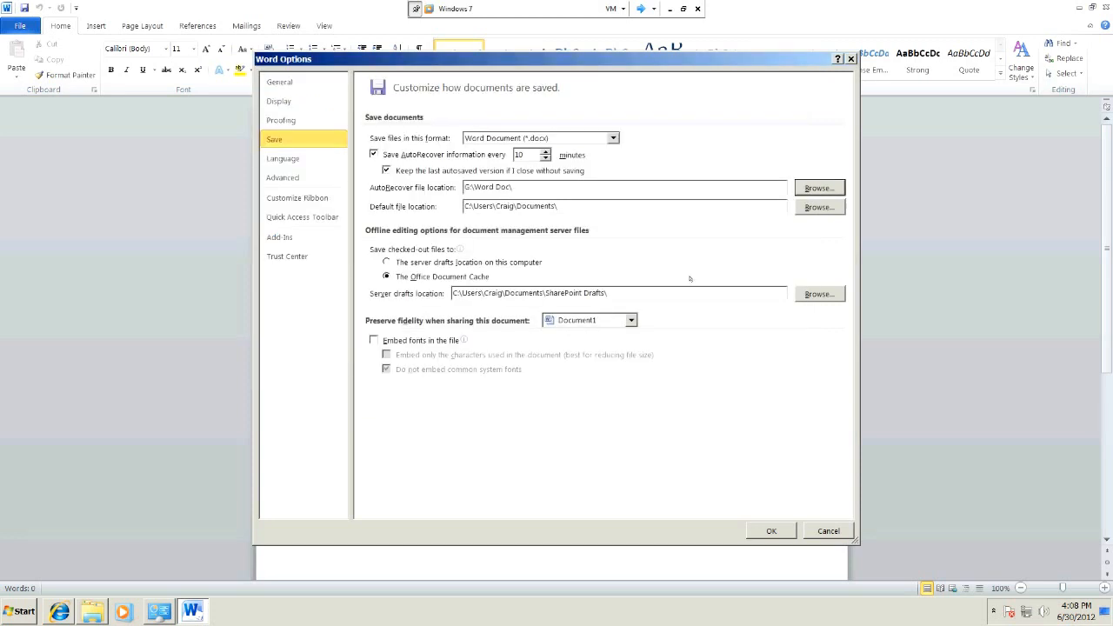
pyautogui.moveTo(704, 217)
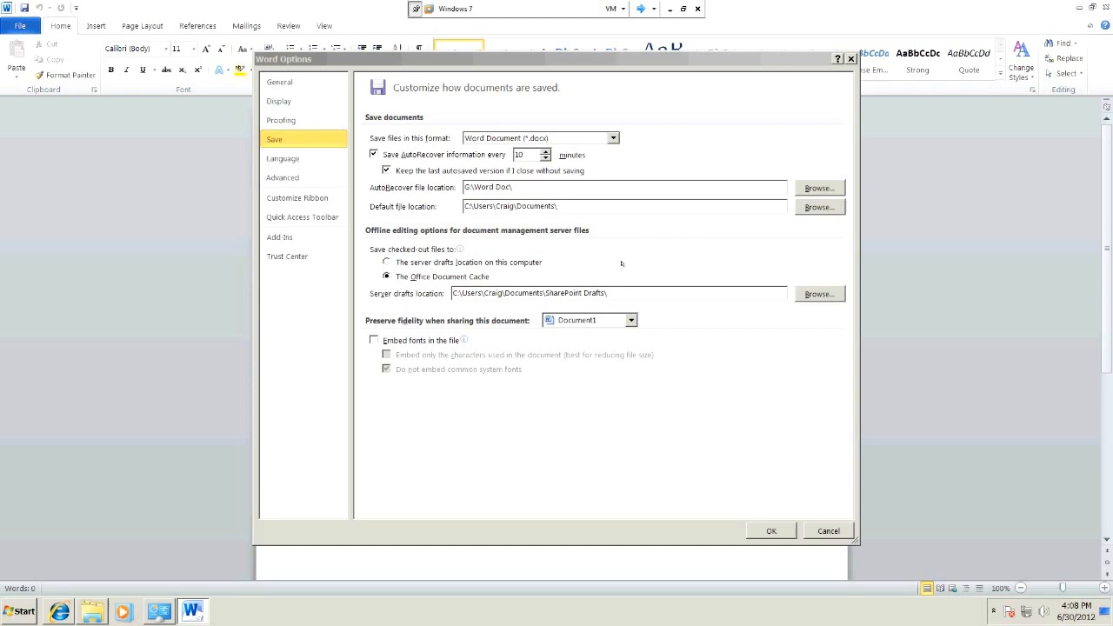
# - Set Word's default file location to G:\Word Doc as well
pyautogui.click(818, 188)
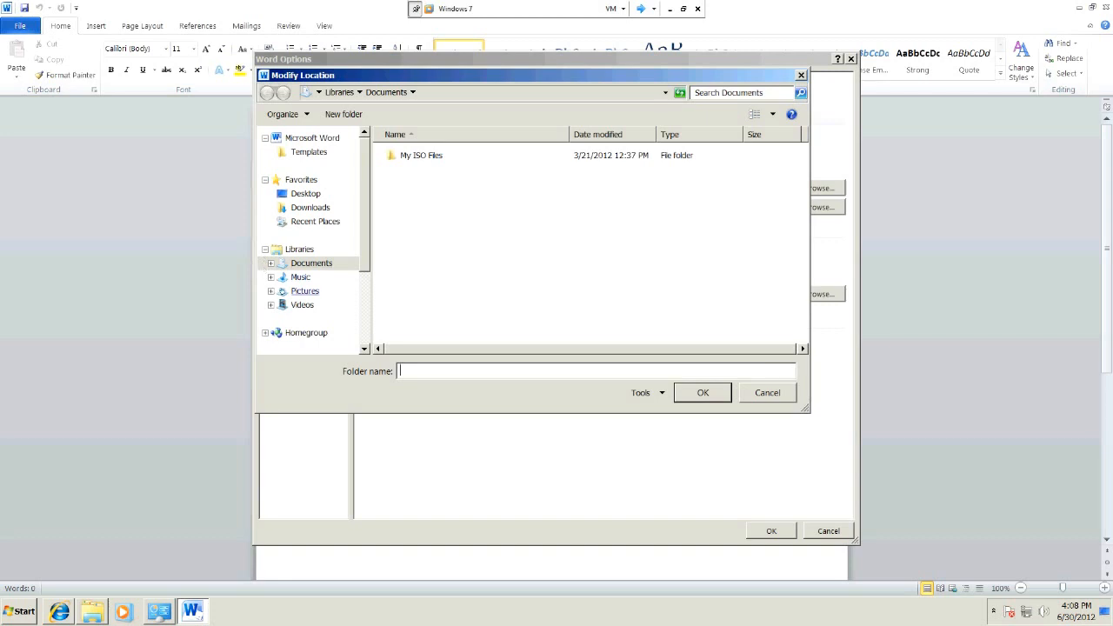
pyautogui.moveTo(315, 221)
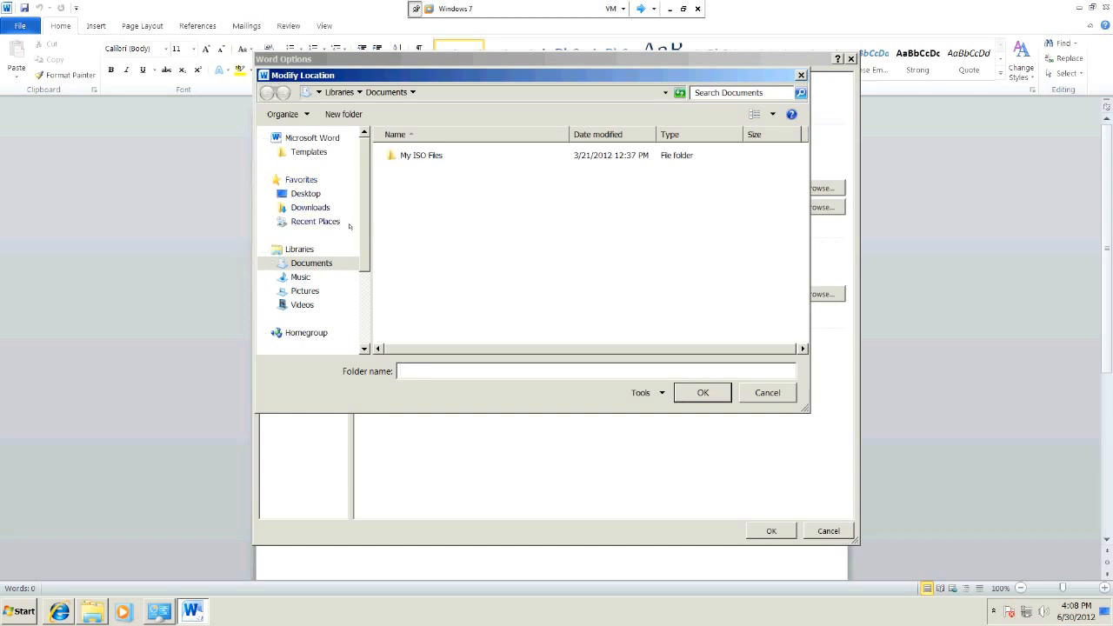
pyautogui.scroll(-3)
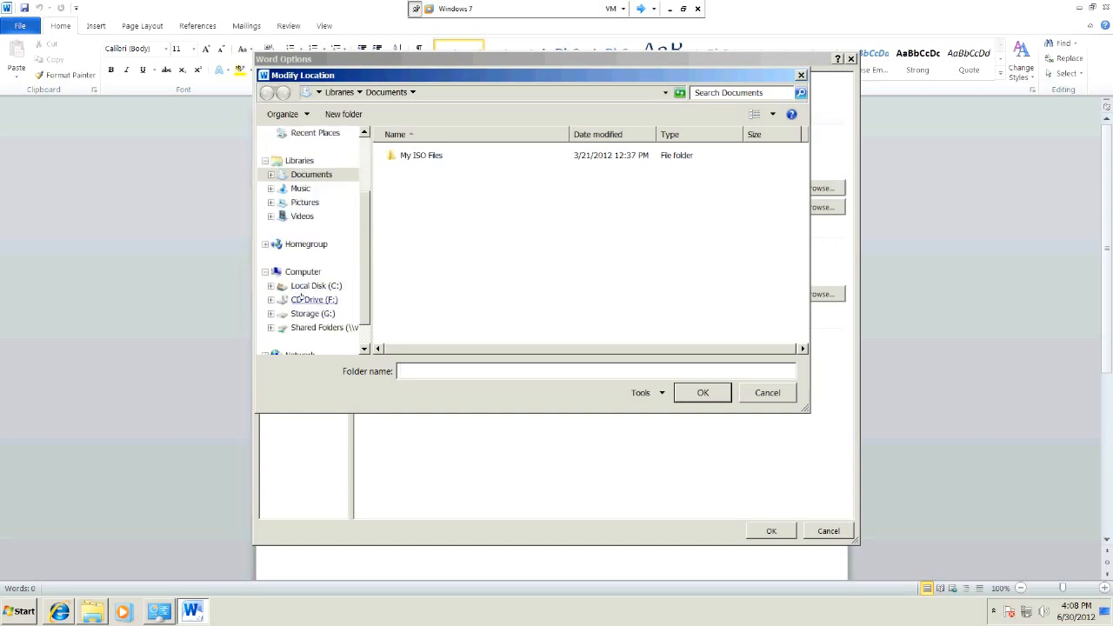
pyautogui.click(313, 313)
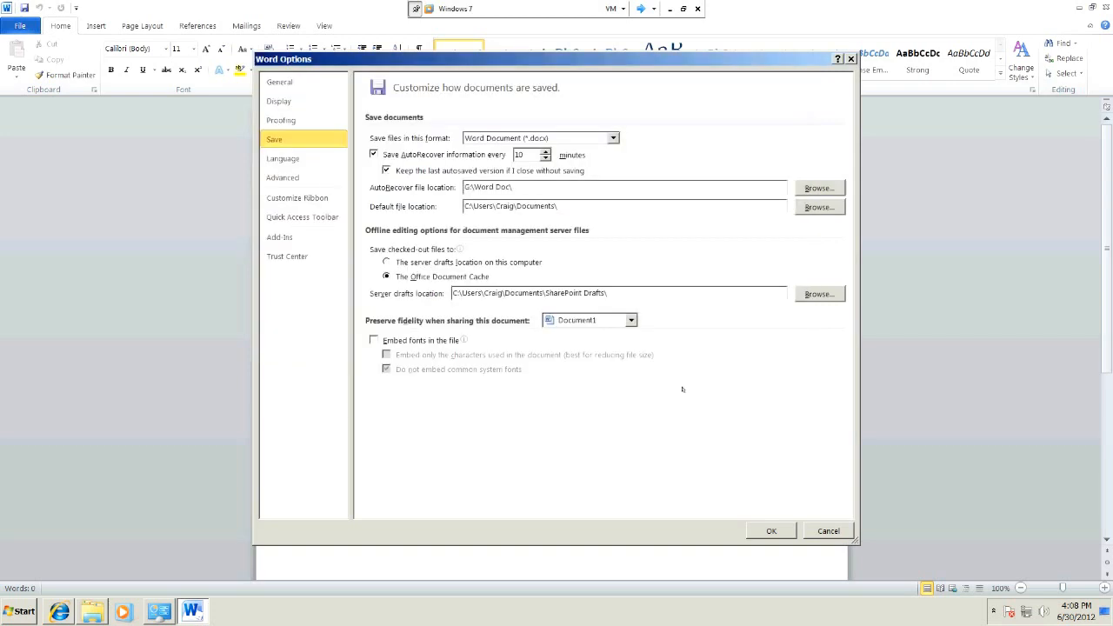
pyautogui.click(818, 205)
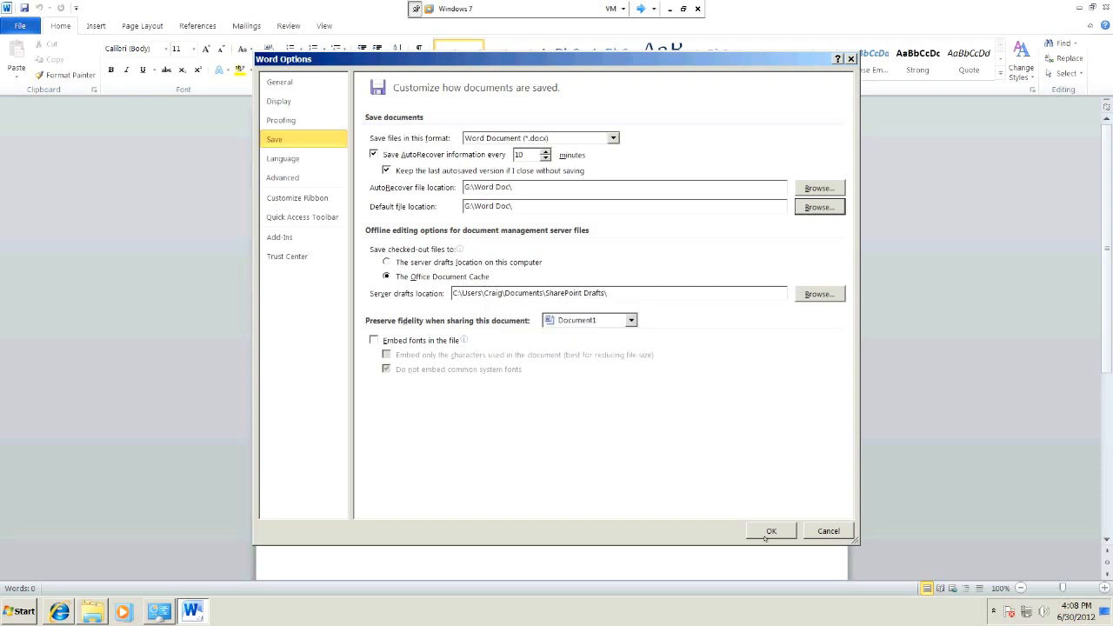
# - Apply the save settings and save a document named Test into G:\Word Doc
pyautogui.click(771, 532)
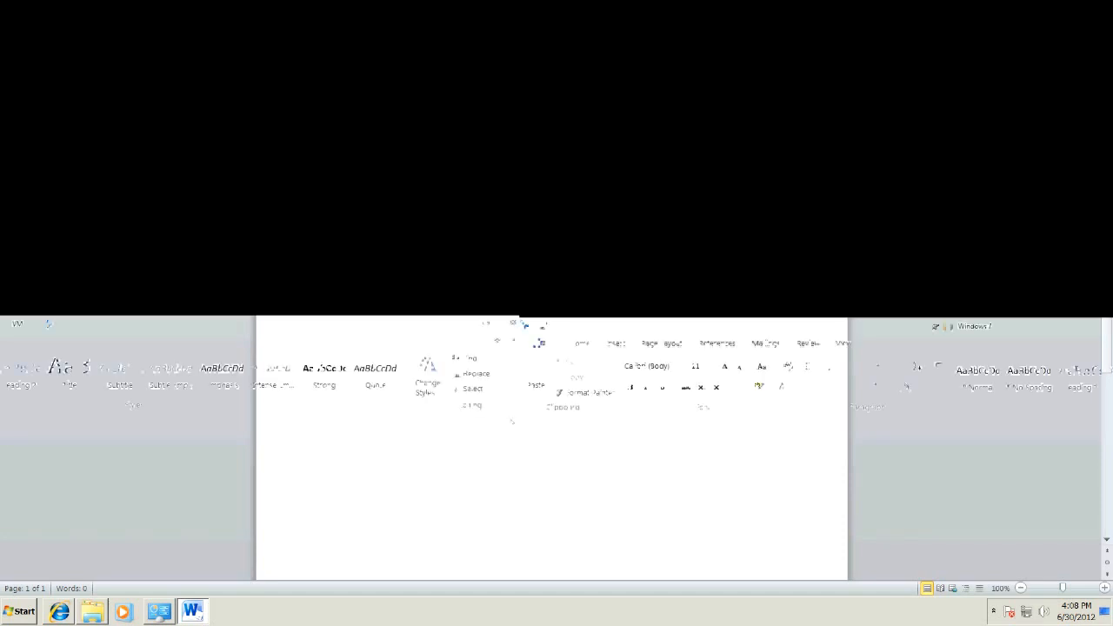
pyautogui.write('Test')
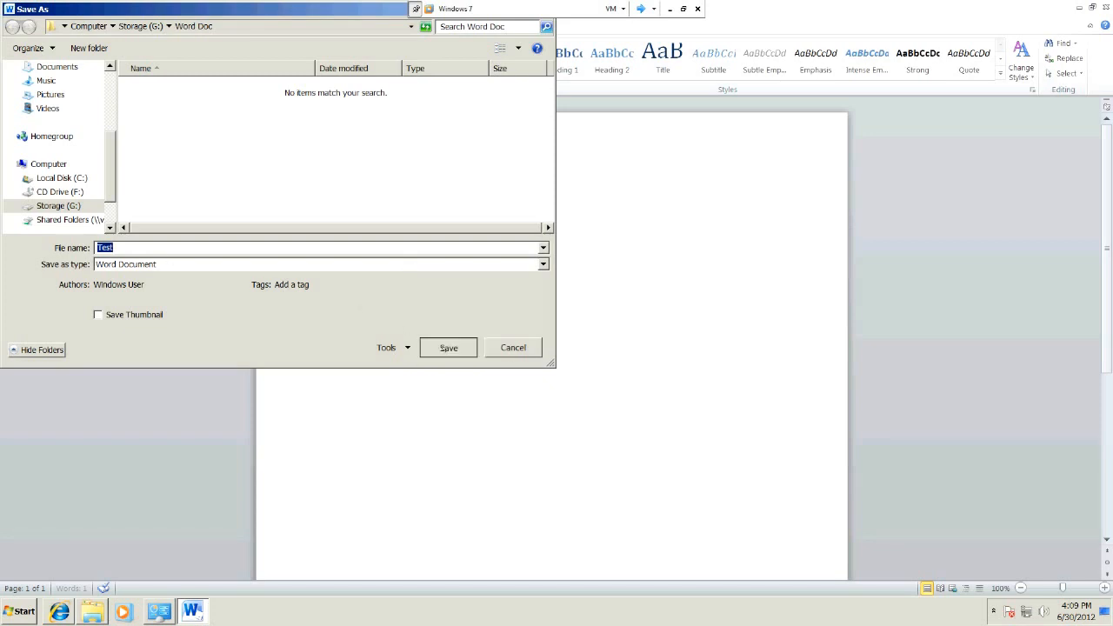
pyautogui.click(449, 347)
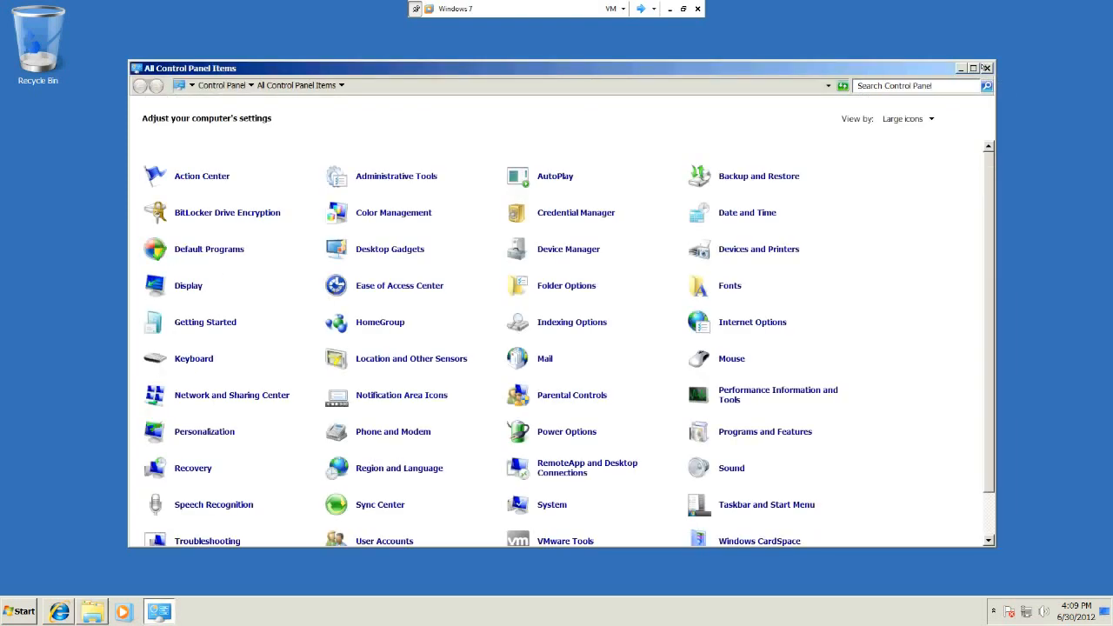
# - Switch to the Windows XP machine and show its Disk Management view with Disk 0 and CD-ROM
pyautogui.click(988, 68)
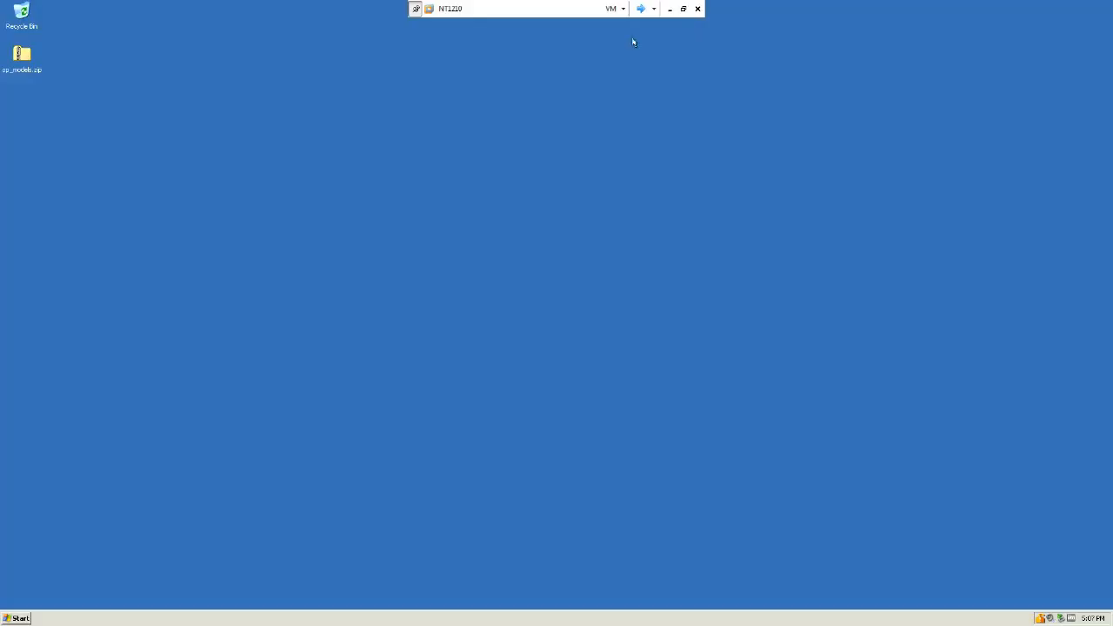
pyautogui.click(18, 617)
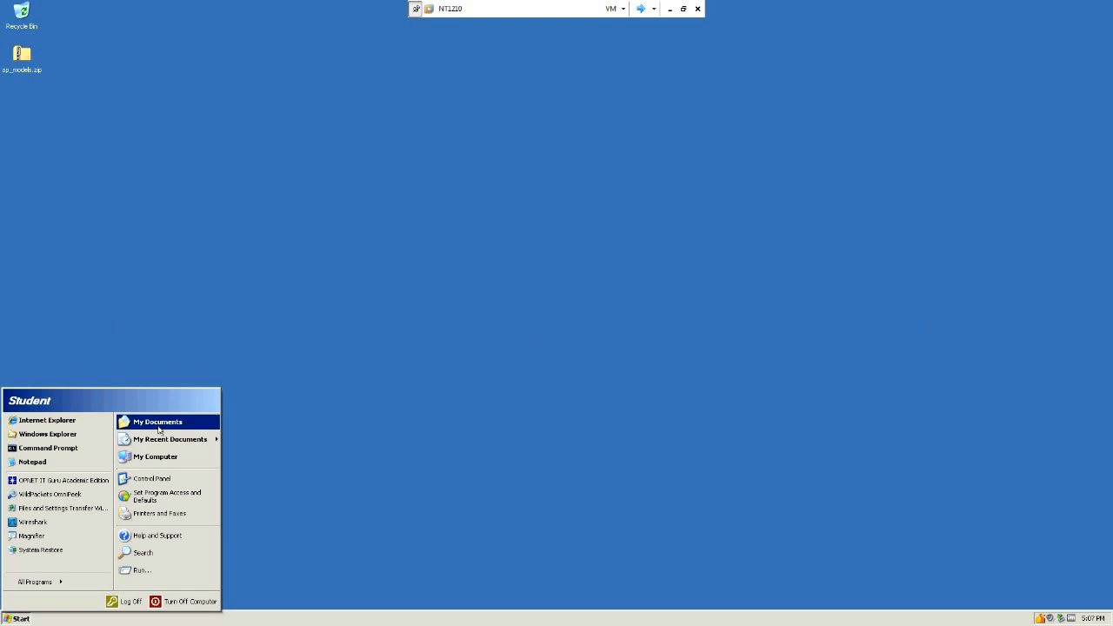
pyautogui.moveTo(154, 456)
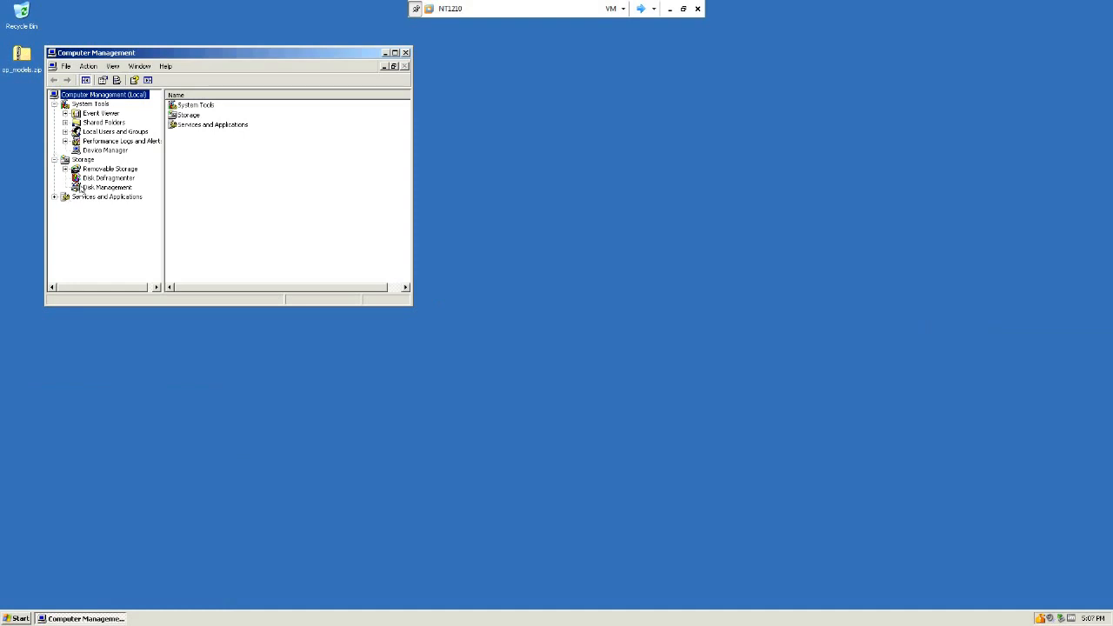
pyautogui.click(107, 188)
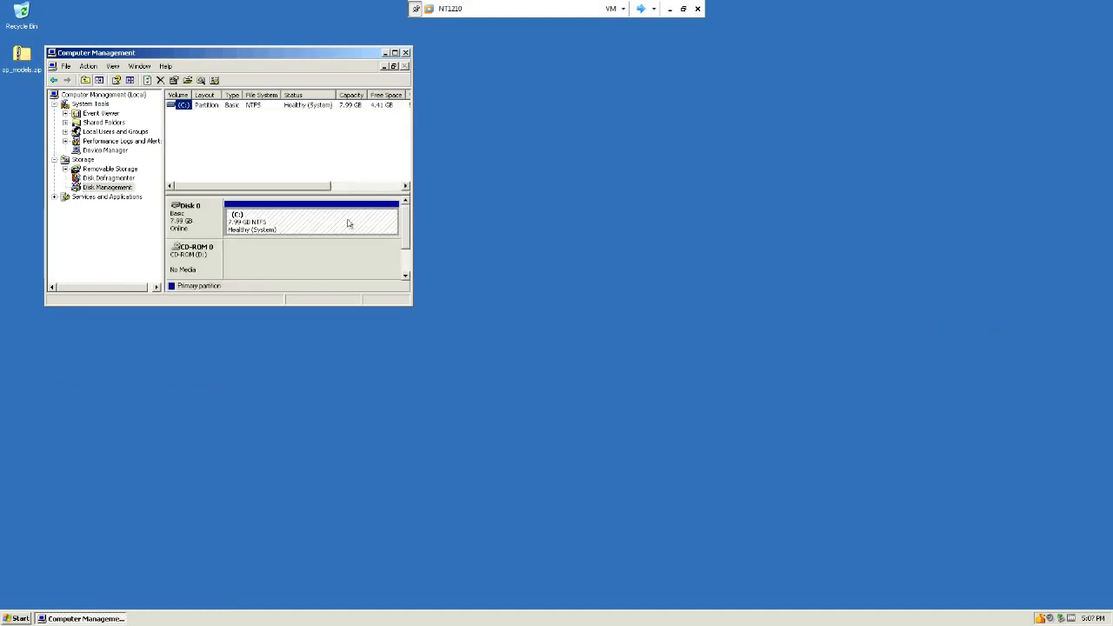
pyautogui.moveTo(272, 219)
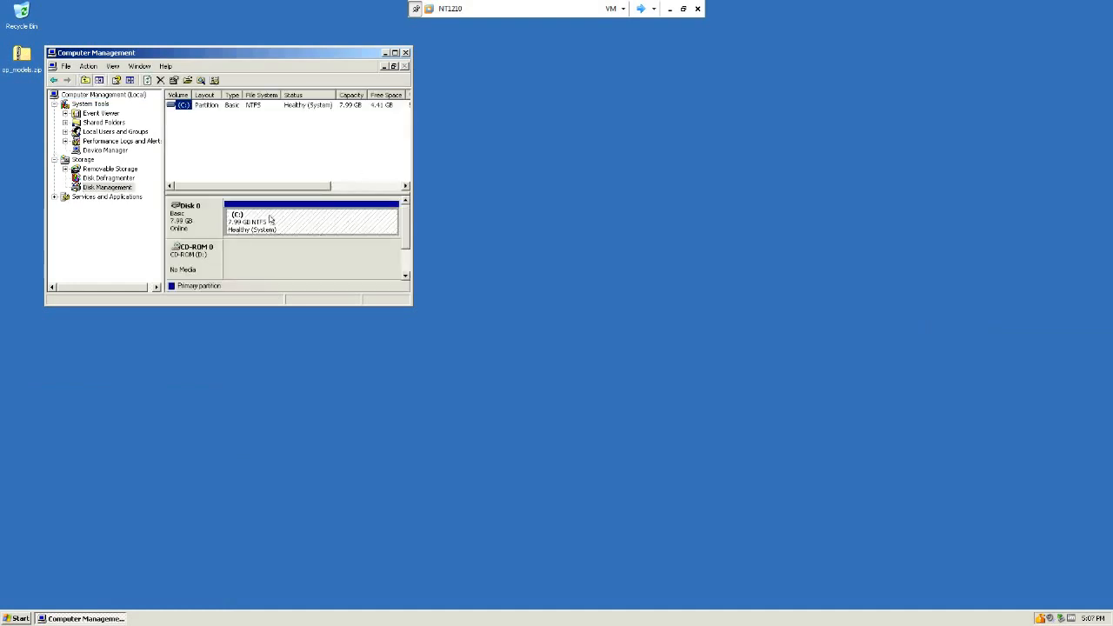
pyautogui.moveTo(281, 226)
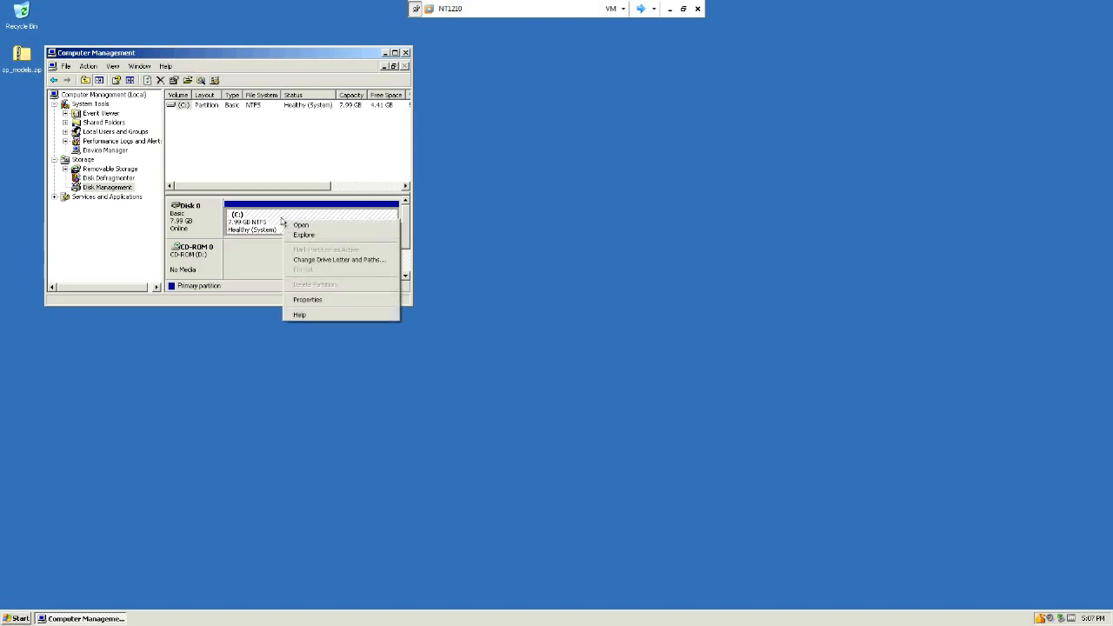
pyautogui.moveTo(317, 281)
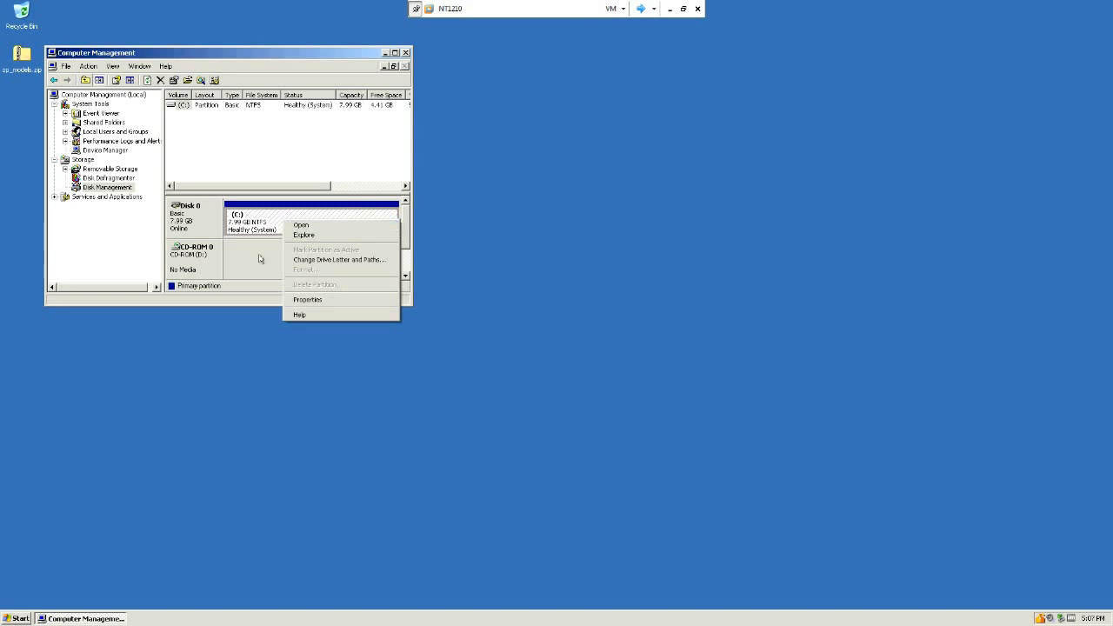
pyautogui.moveTo(256, 261)
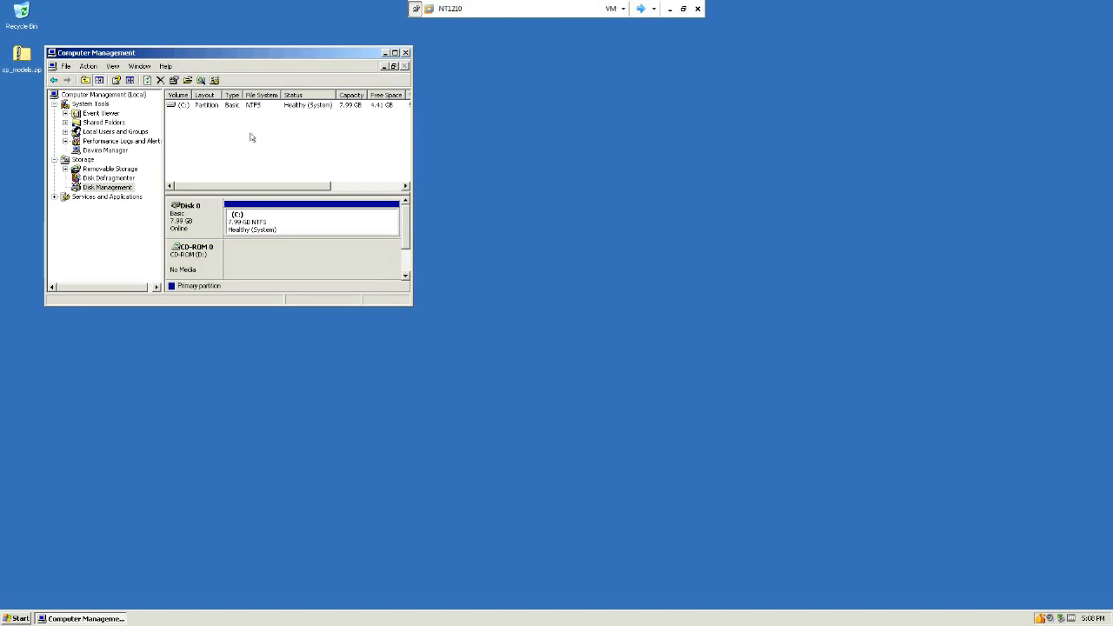
pyautogui.moveTo(443, 76)
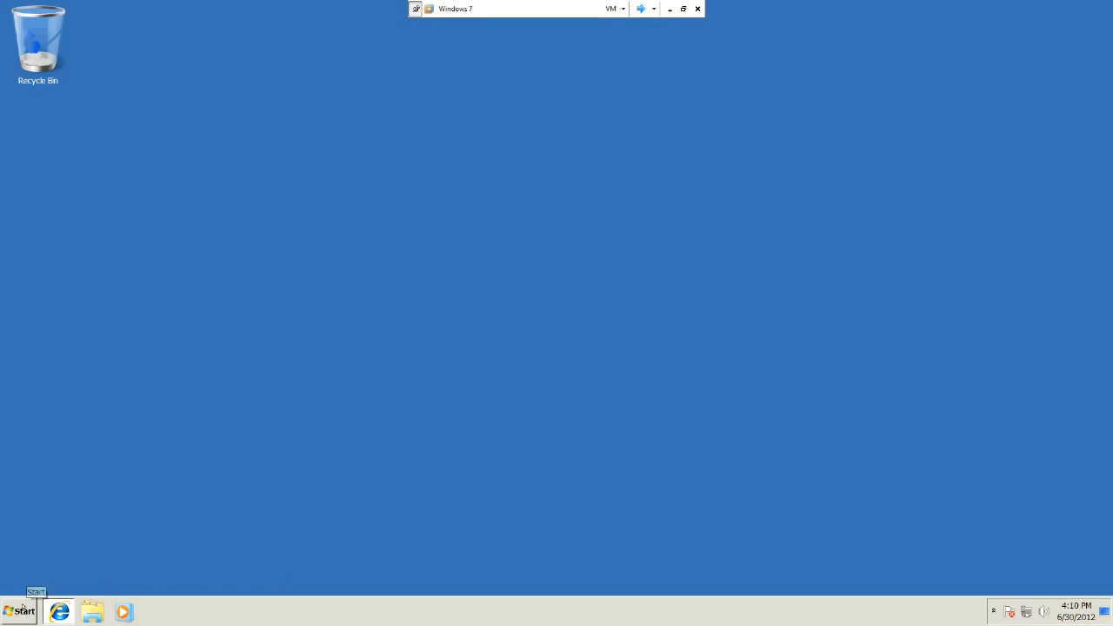
# - Launch Computer Management from Control Panel's Administrative Tools and select Disk Management under Storage
pyautogui.click(19, 612)
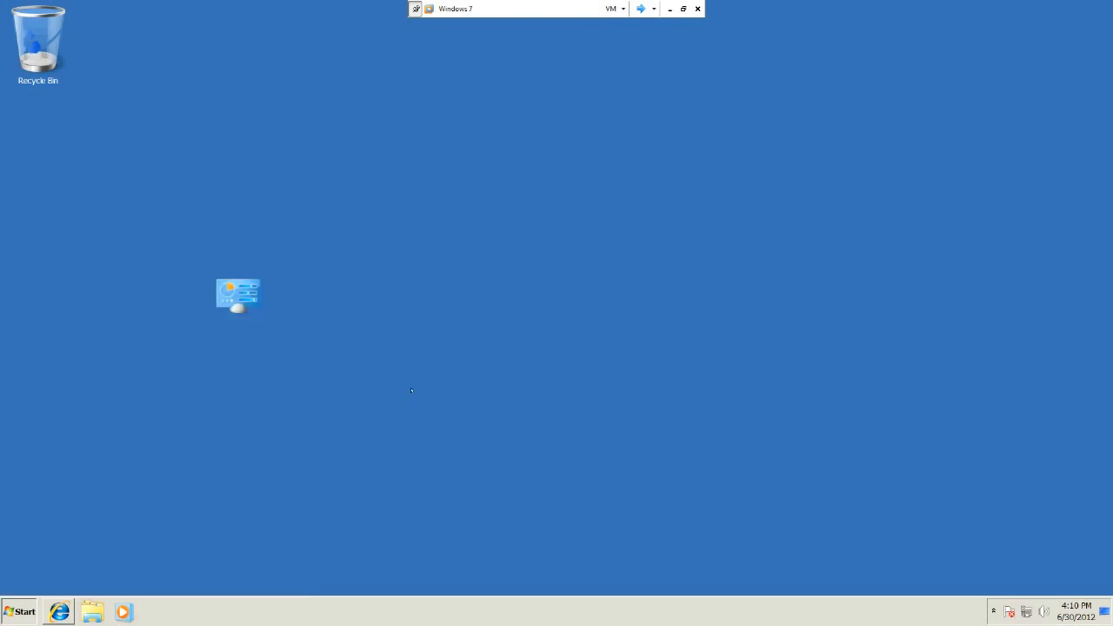
pyautogui.doubleClick(236, 294)
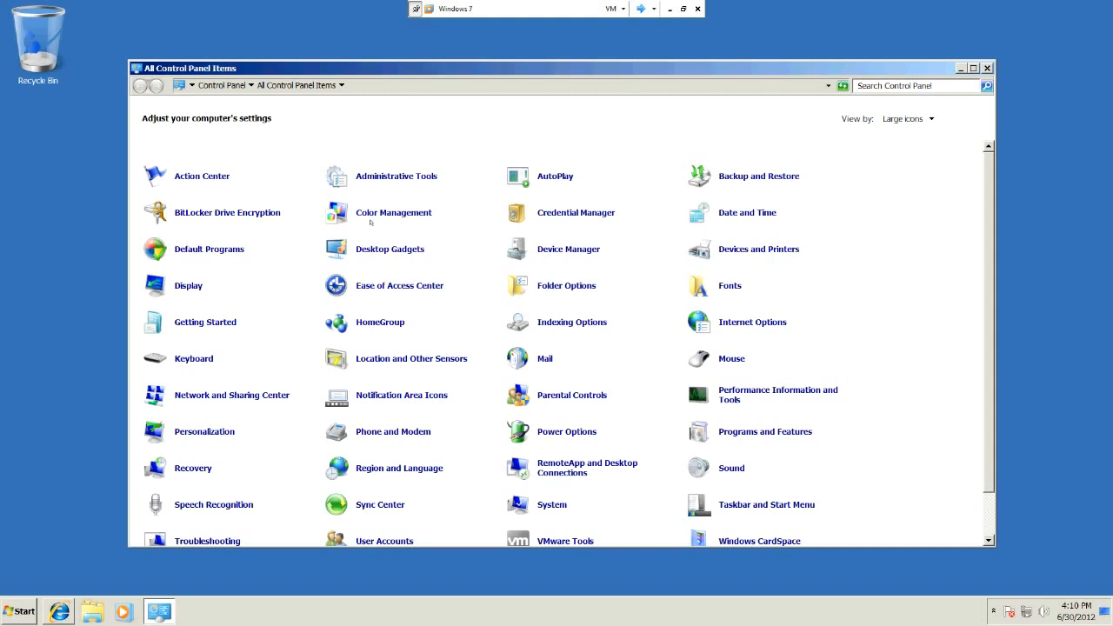
pyautogui.doubleClick(397, 175)
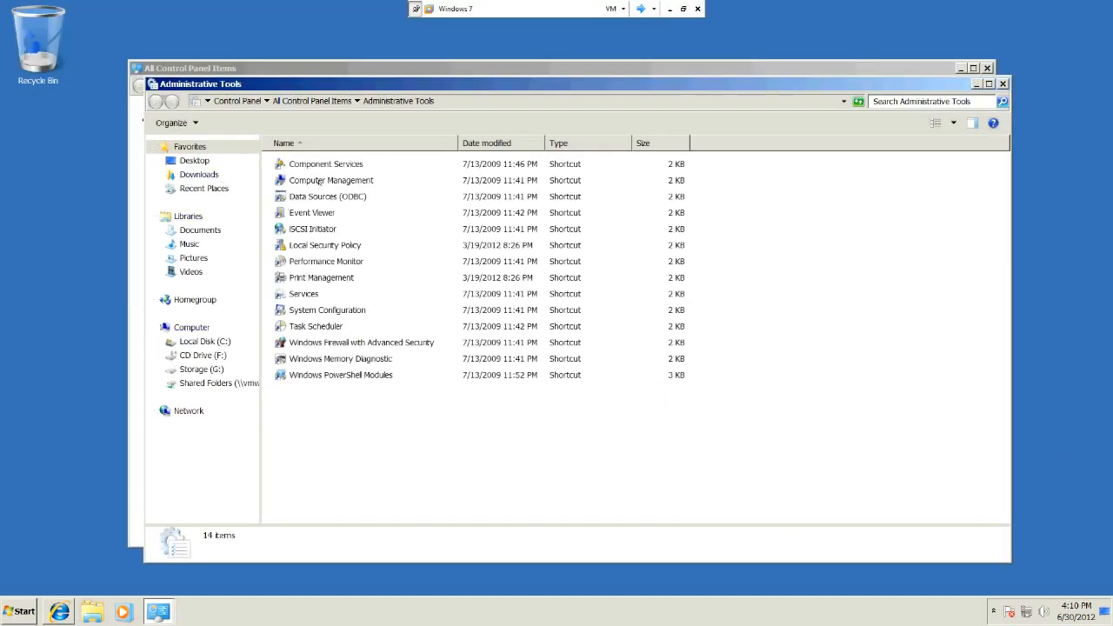
pyautogui.click(330, 179)
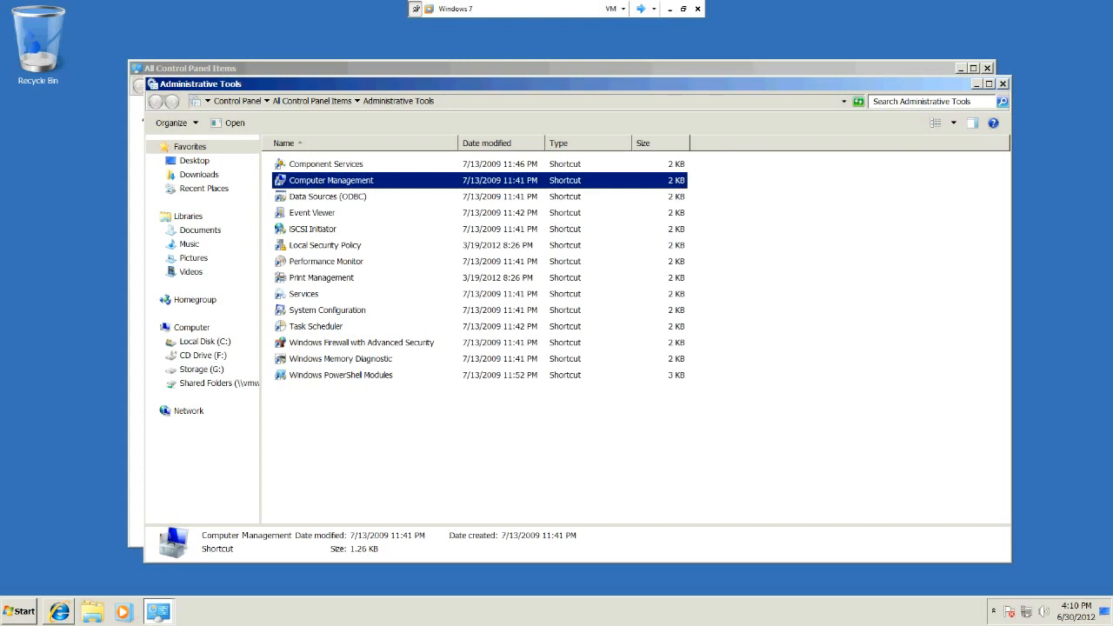
pyautogui.moveTo(317, 327)
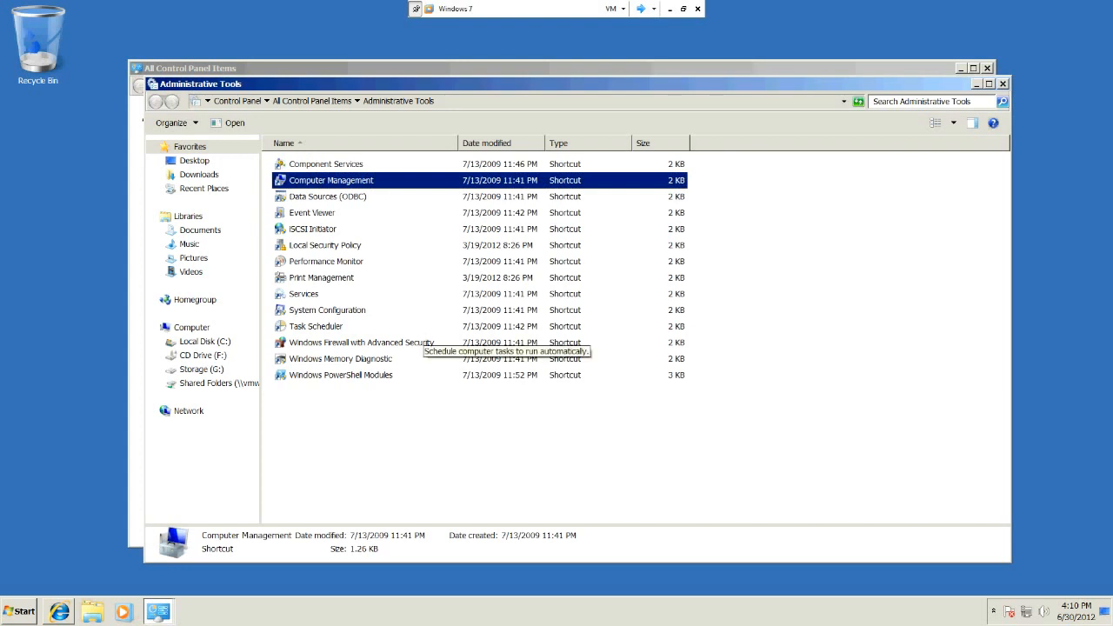
pyautogui.doubleClick(331, 179)
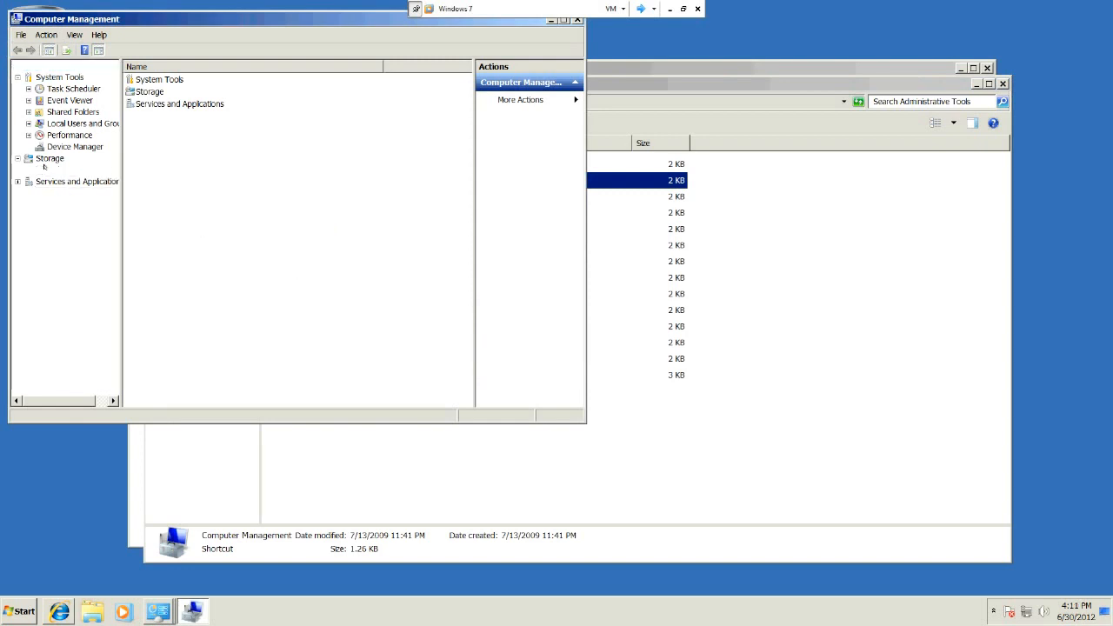
pyautogui.click(77, 171)
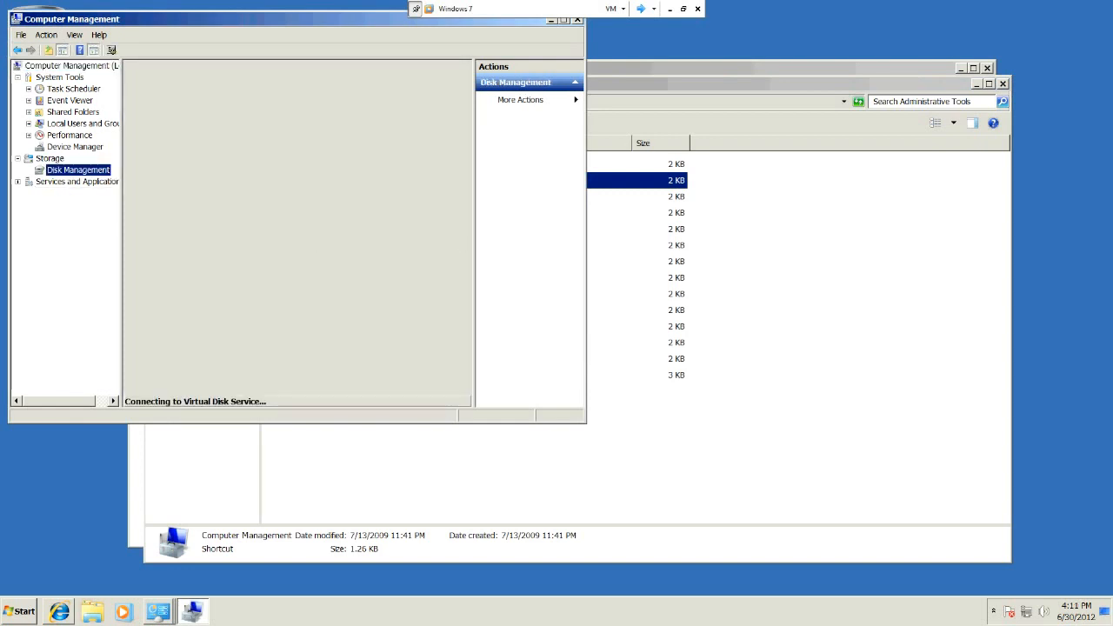